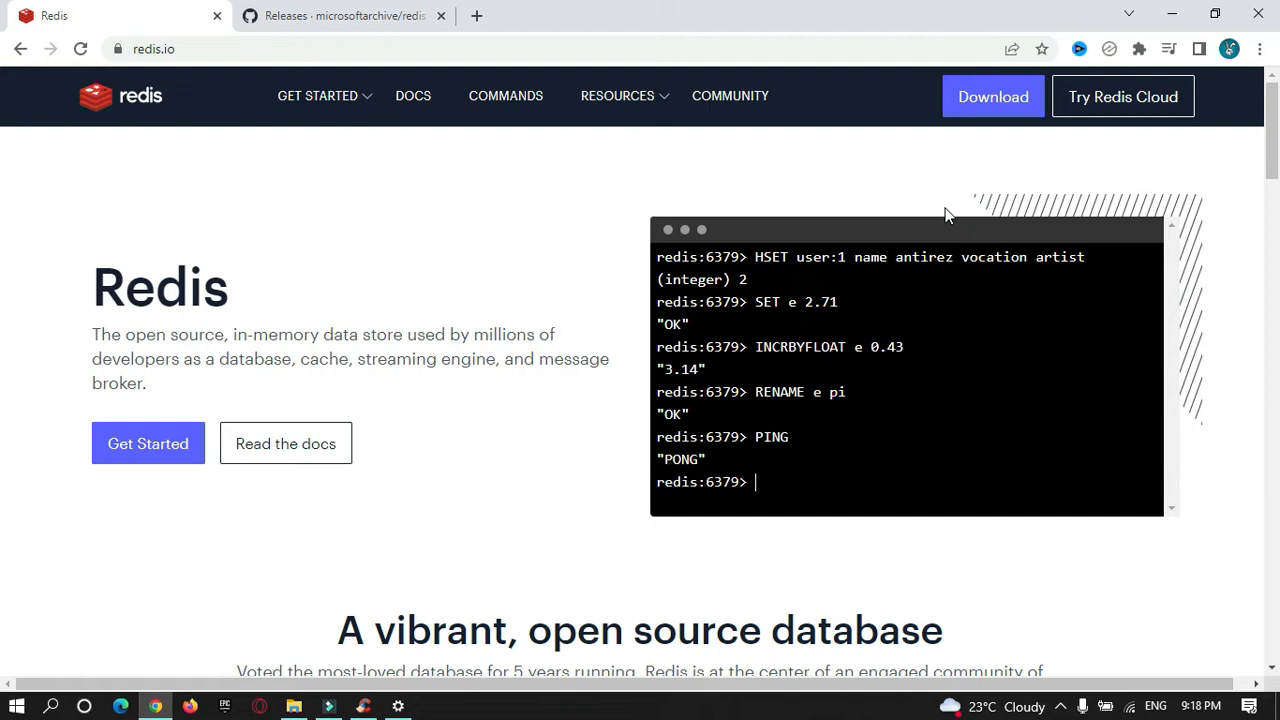
{"action": "mouse_move", "coordinate": [148, 112]}
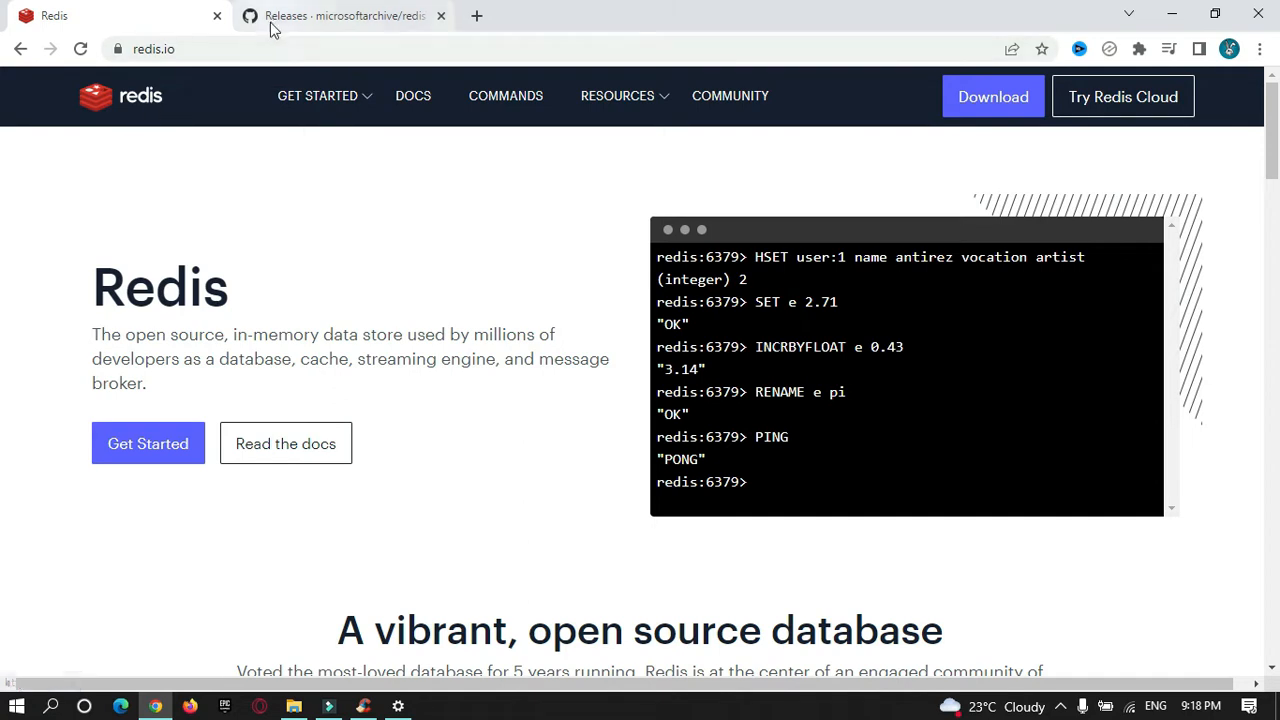
Download Redis-x64-3.0.504.msi from the microsoftarchive/redis 3.0.504 release assets
{"action": "left_click", "coordinate": [340, 15]}
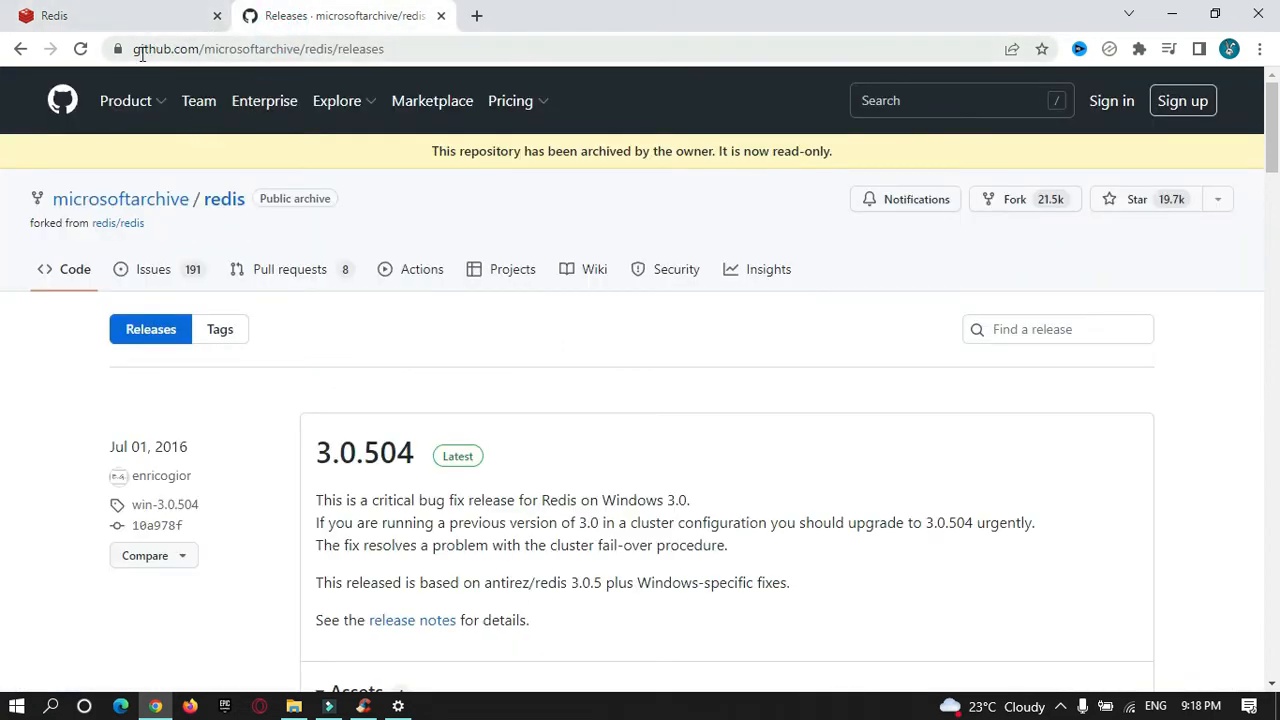
{"action": "left_click", "coordinate": [250, 48]}
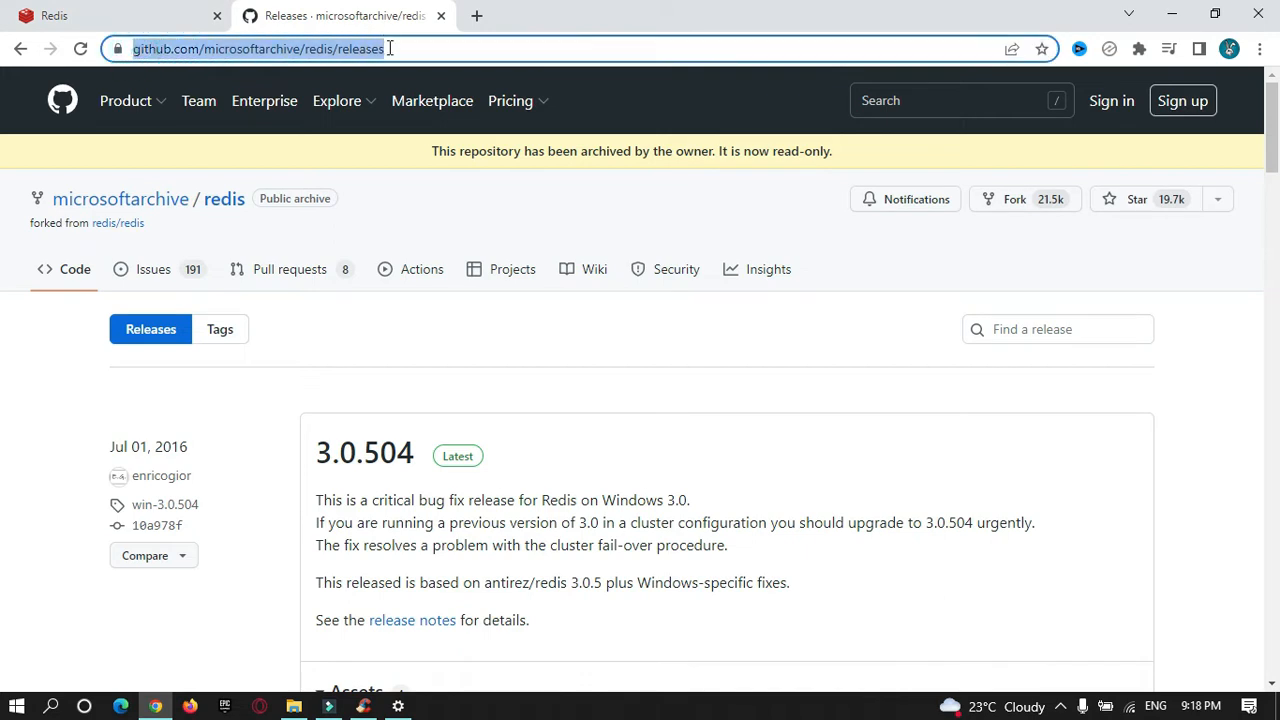
{"action": "scroll", "scroll_direction": "down", "scroll_amount": 3}
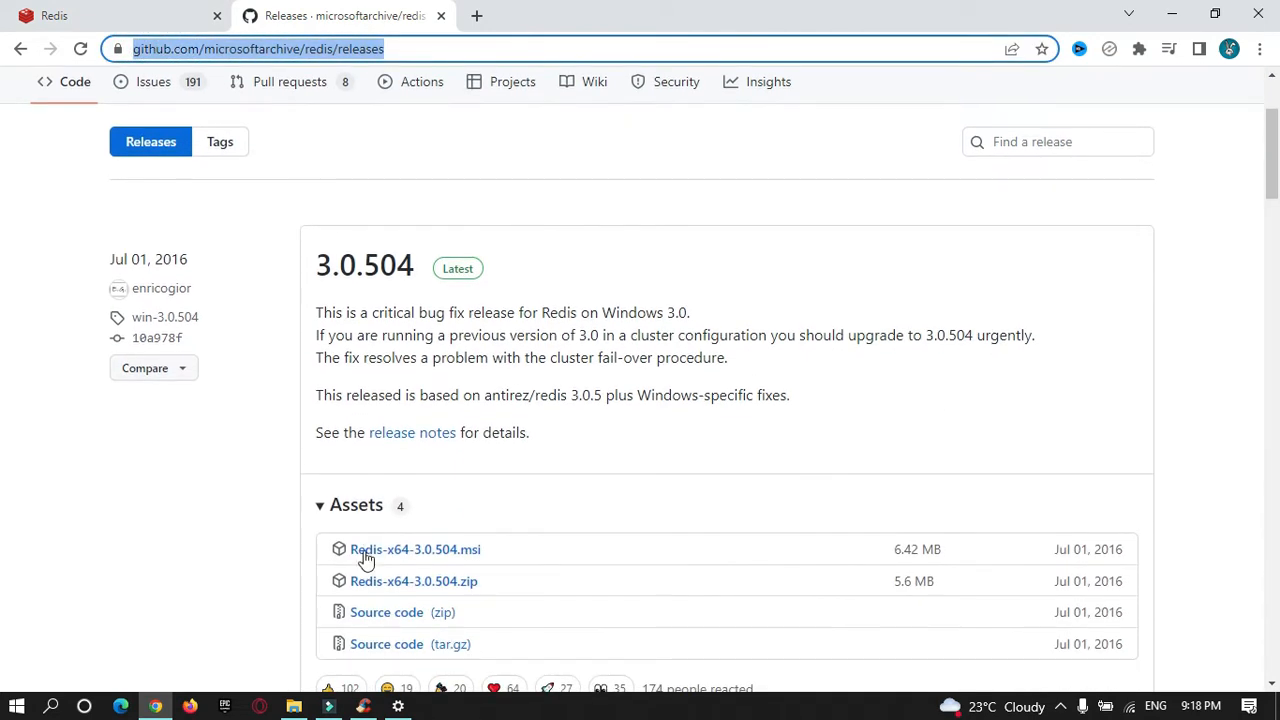
{"action": "scroll", "scroll_direction": "down", "scroll_amount": 3}
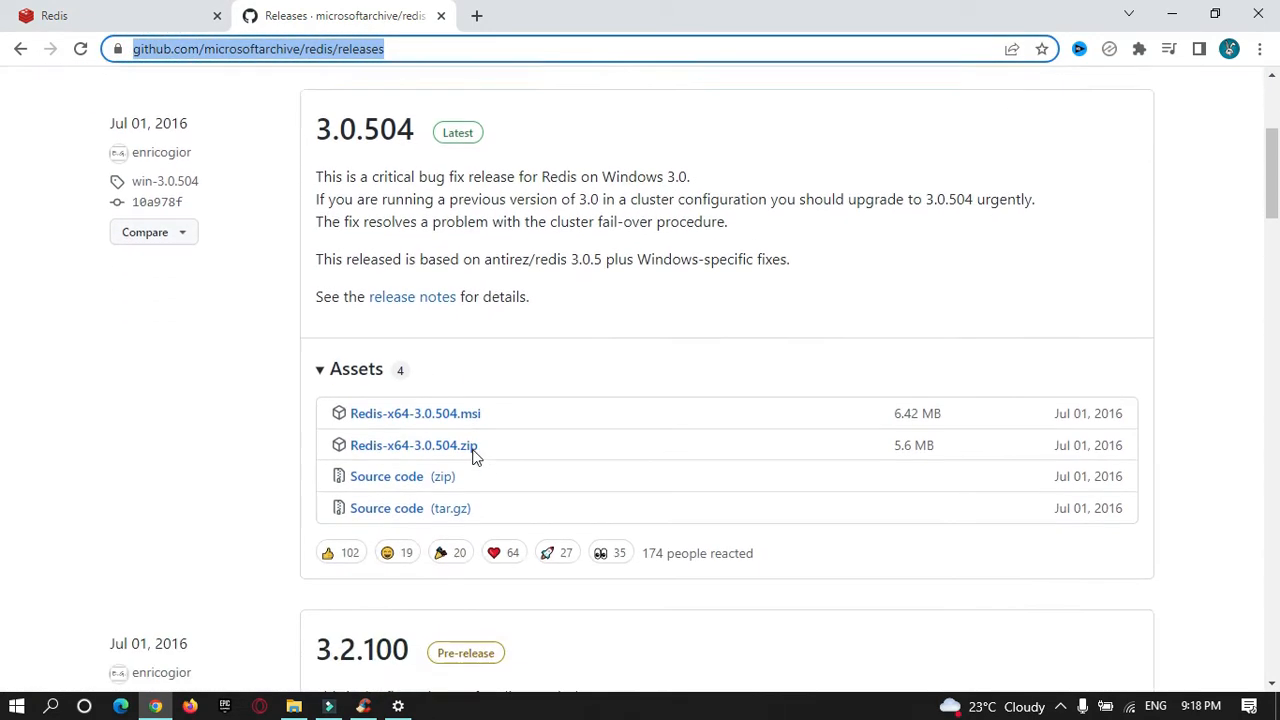
{"action": "scroll", "scroll_direction": "down", "scroll_amount": 3}
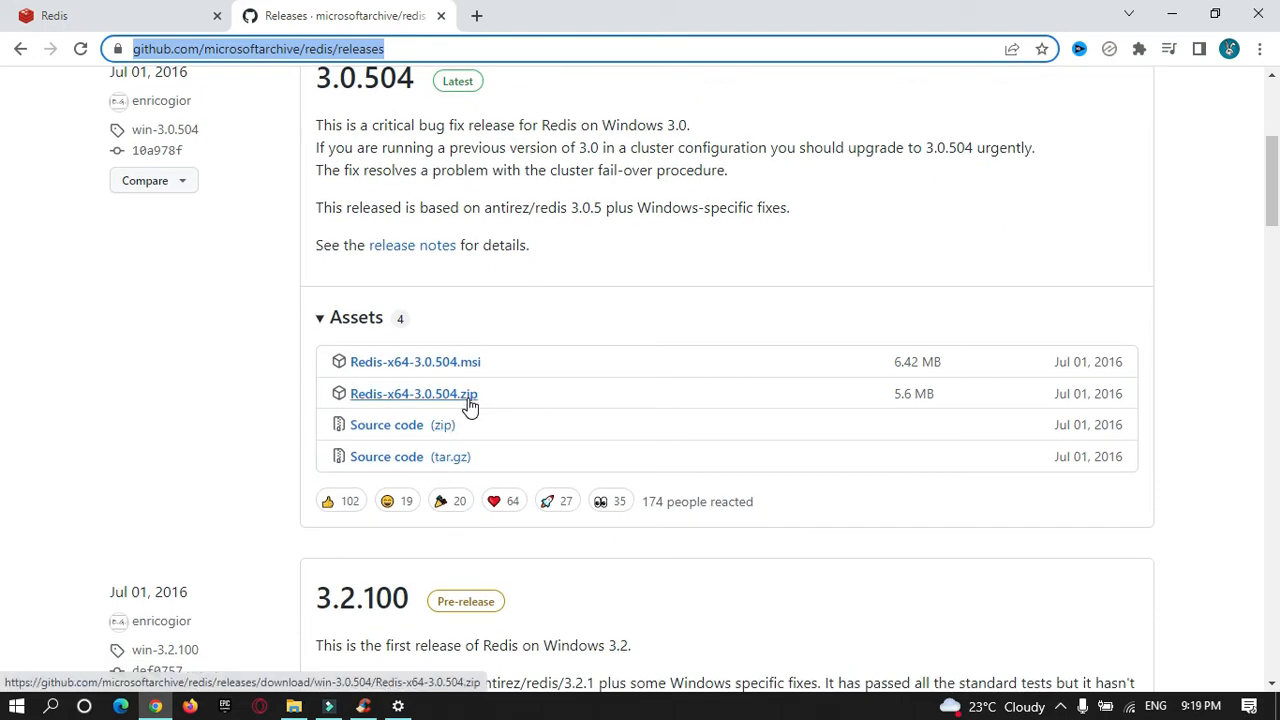
{"action": "mouse_move", "coordinate": [412, 369]}
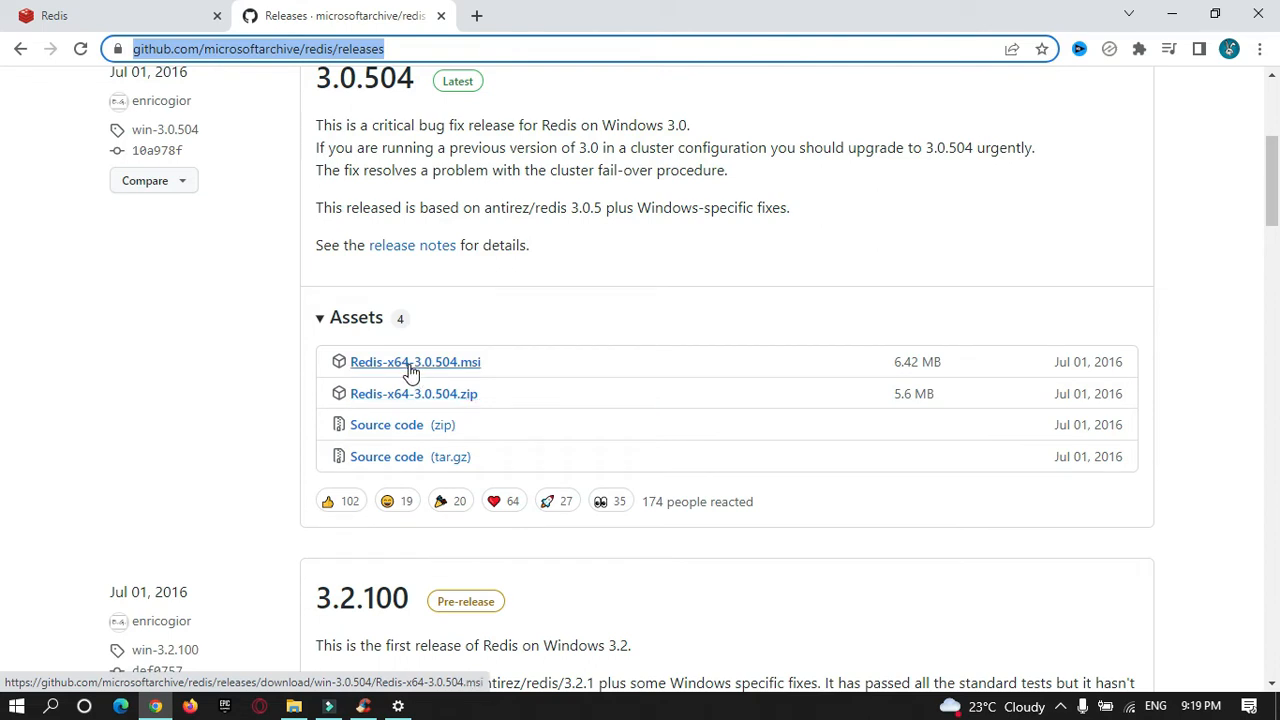
{"action": "mouse_move", "coordinate": [470, 370]}
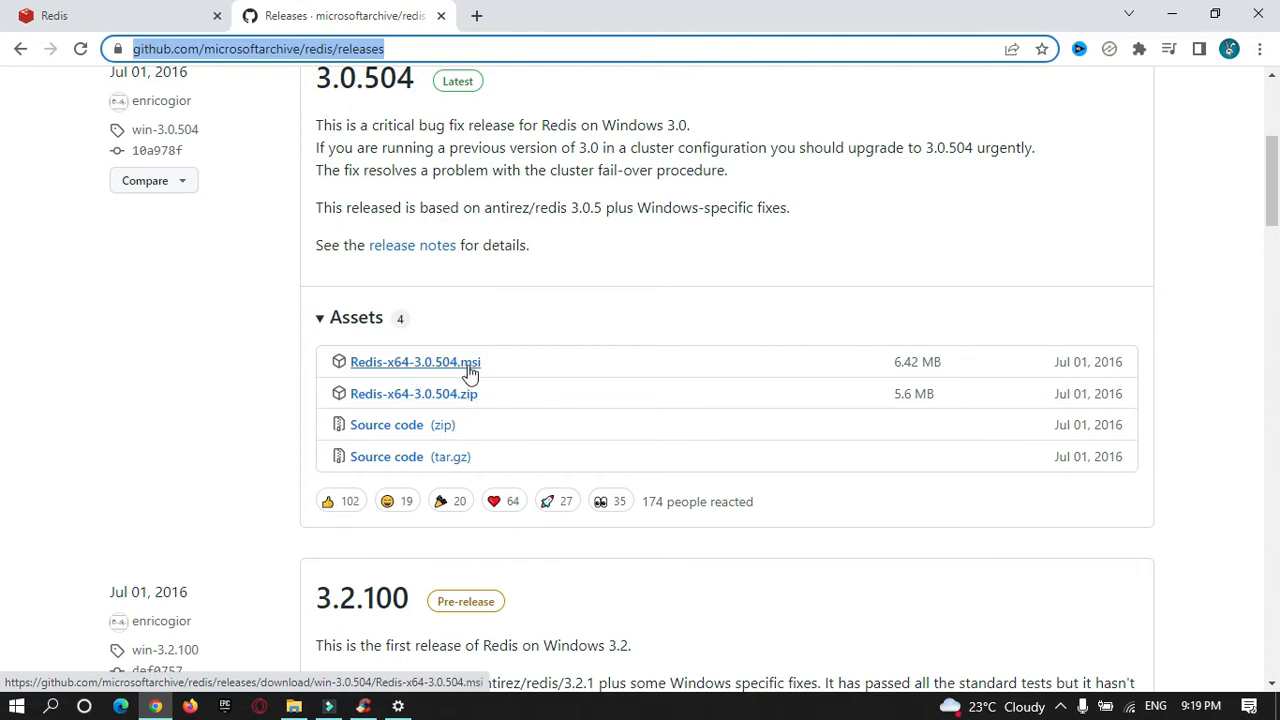
{"action": "mouse_move", "coordinate": [480, 378]}
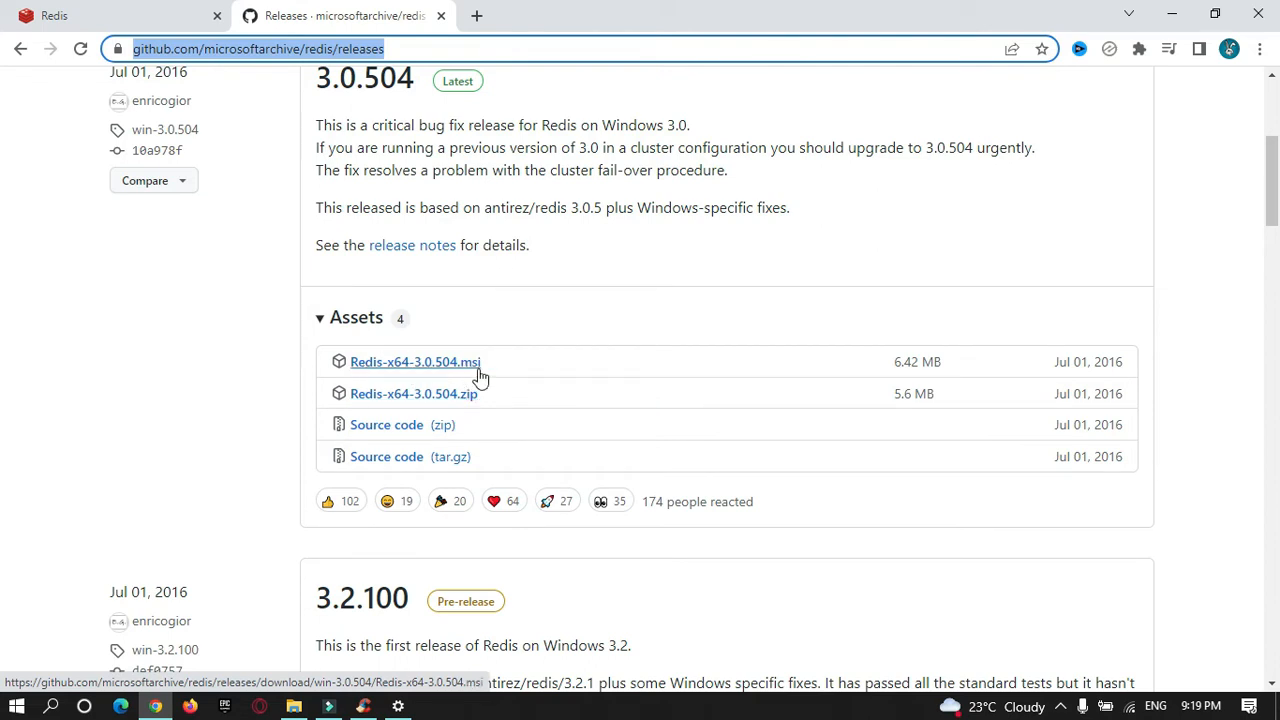
{"action": "left_click", "coordinate": [415, 362]}
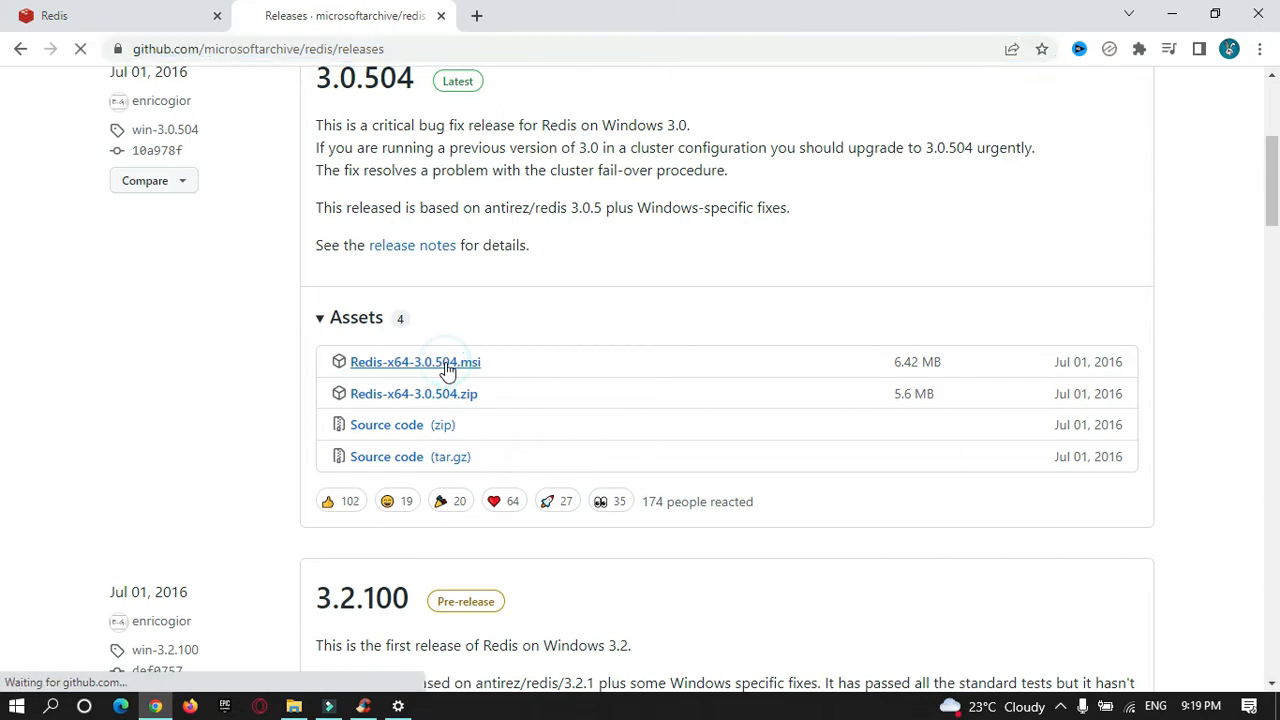
{"action": "left_click", "coordinate": [415, 362]}
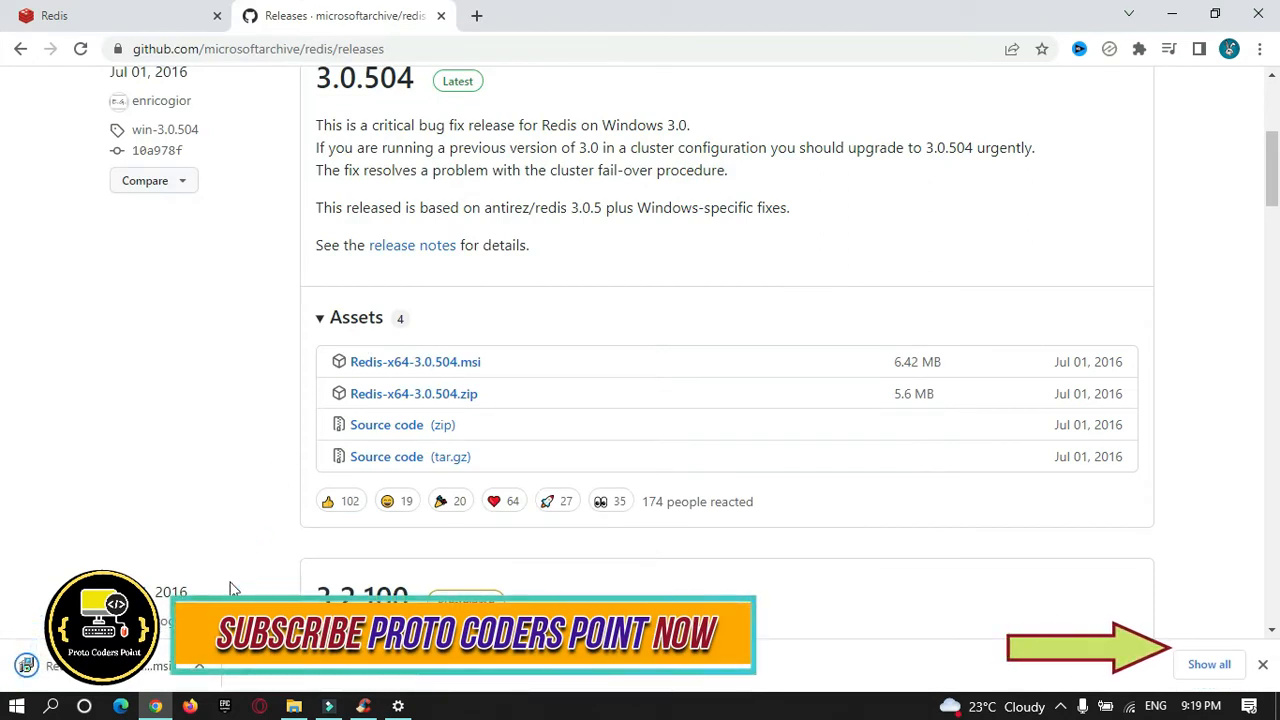
{"action": "mouse_move", "coordinate": [232, 587]}
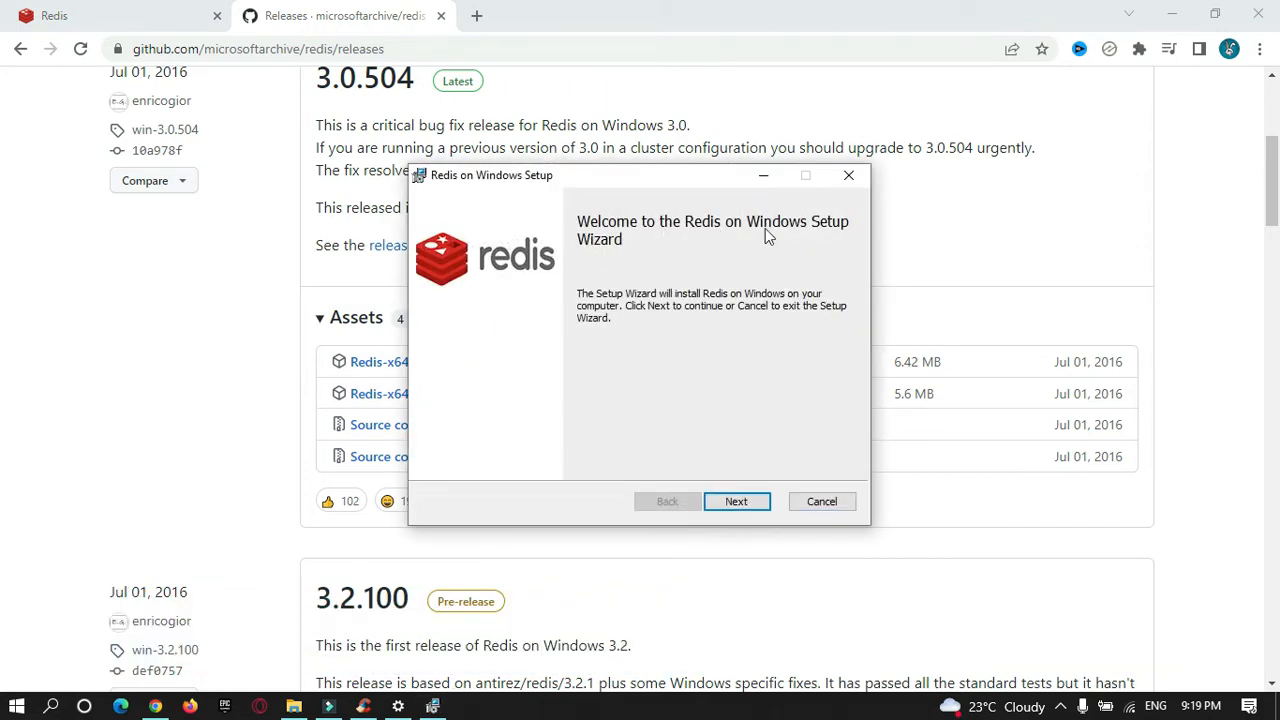
{"action": "mouse_move", "coordinate": [759, 550]}
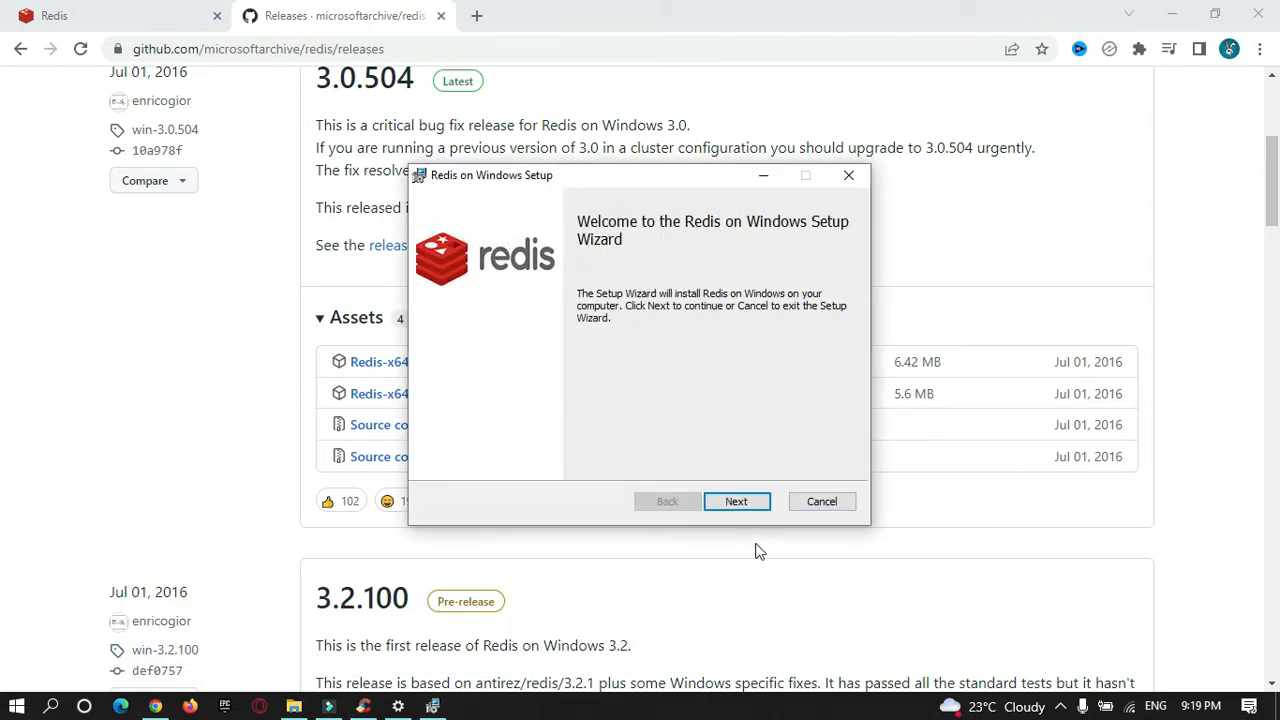
Accept the license agreement and advance to the C:\Program Files\Redis\ destination folder page
{"action": "left_click", "coordinate": [737, 501]}
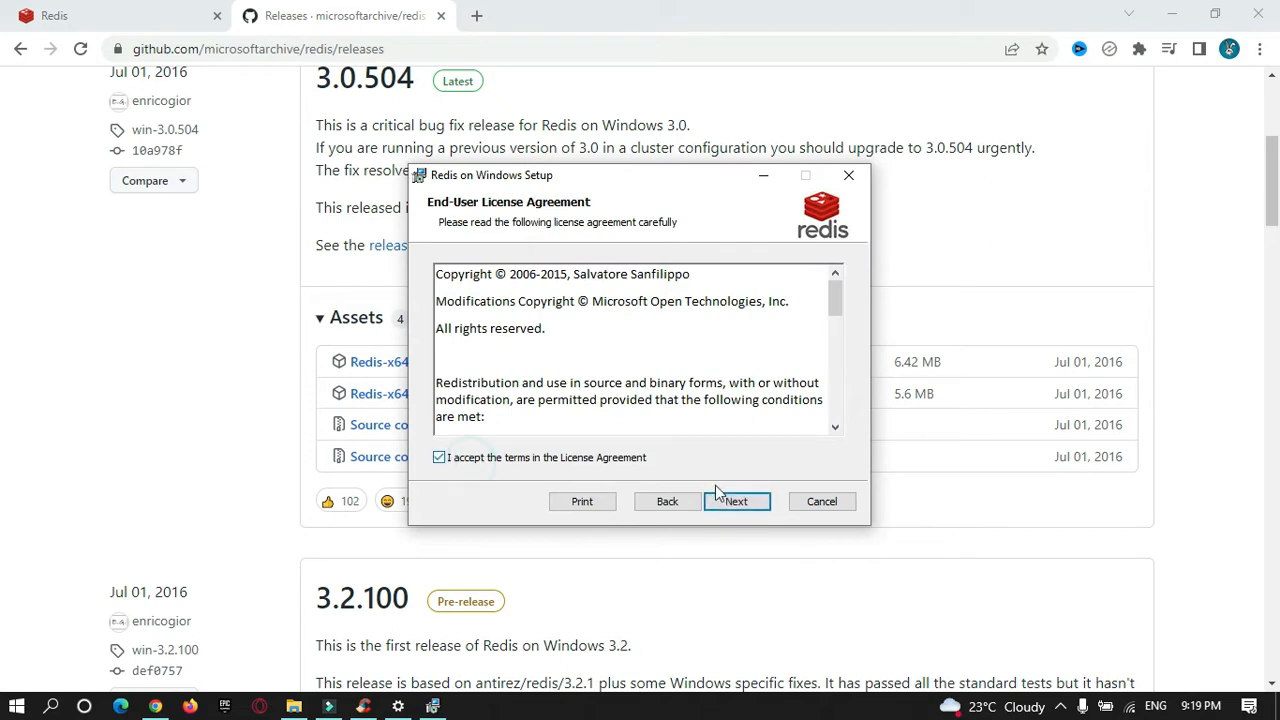
{"action": "left_click", "coordinate": [737, 501]}
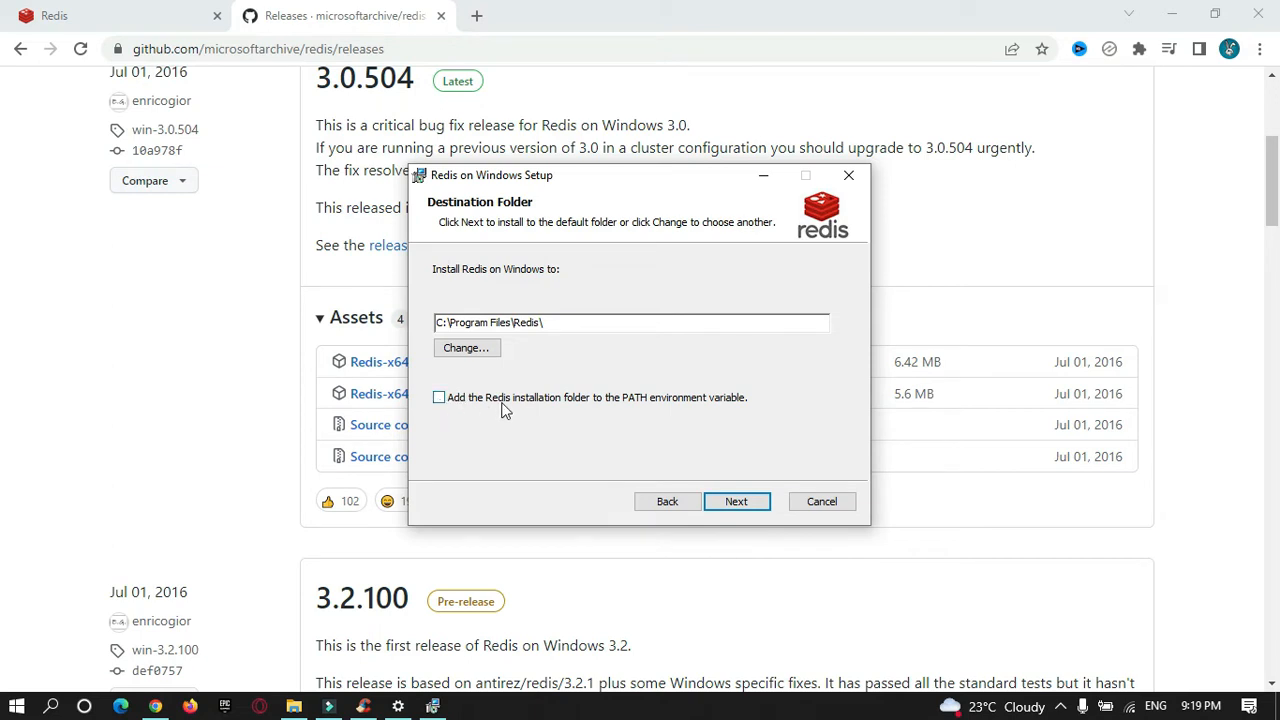
{"action": "mouse_move", "coordinate": [657, 408]}
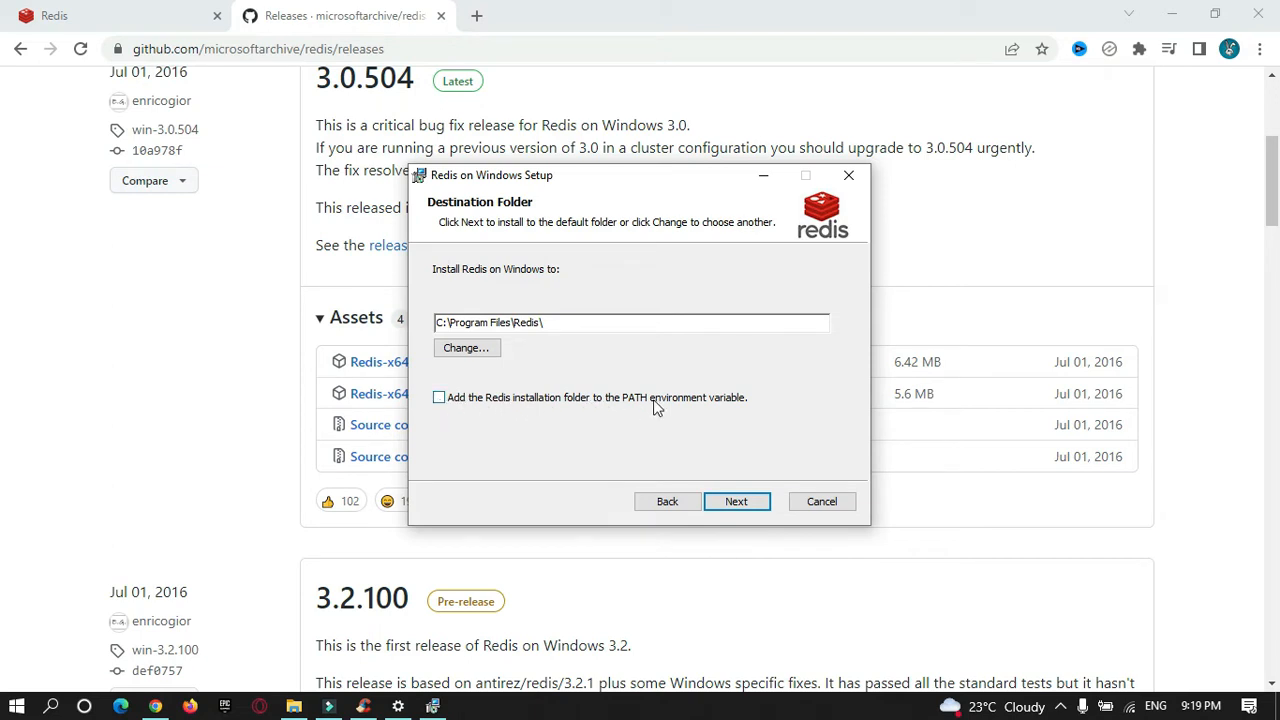
Enable adding the Redis installation folder to the PATH environment variable
{"action": "left_click", "coordinate": [440, 397]}
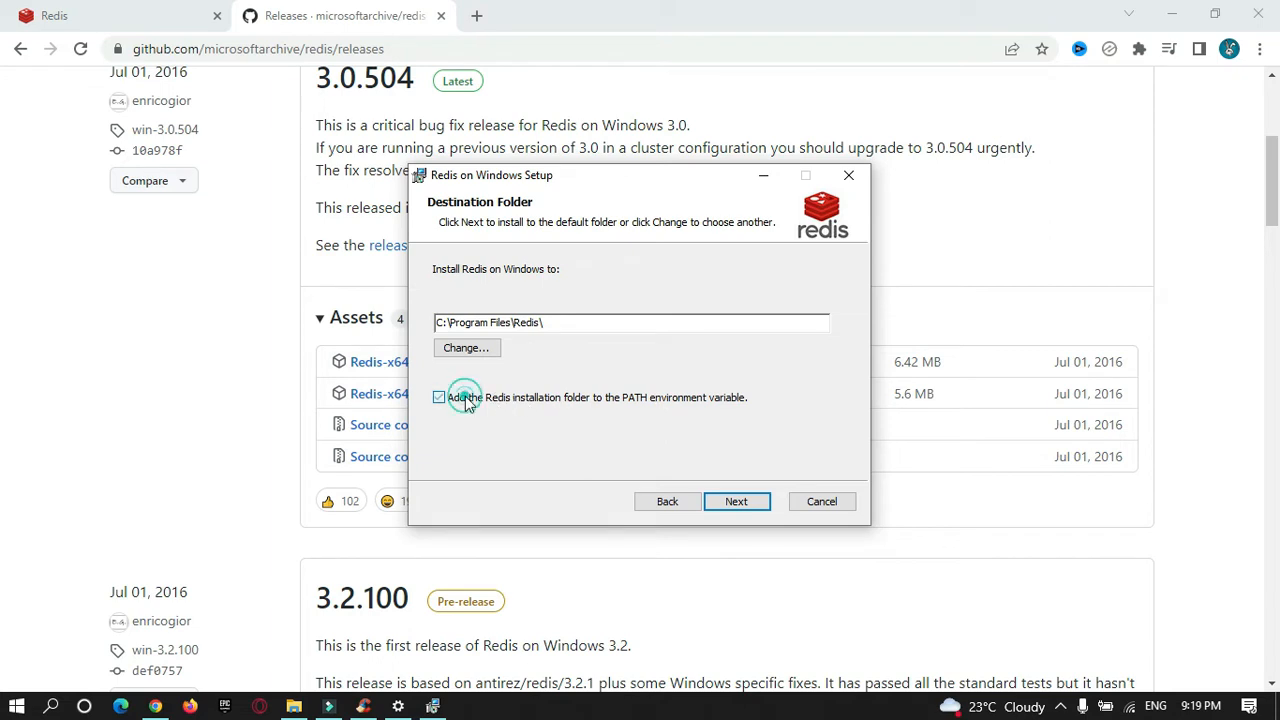
{"action": "left_click", "coordinate": [438, 397]}
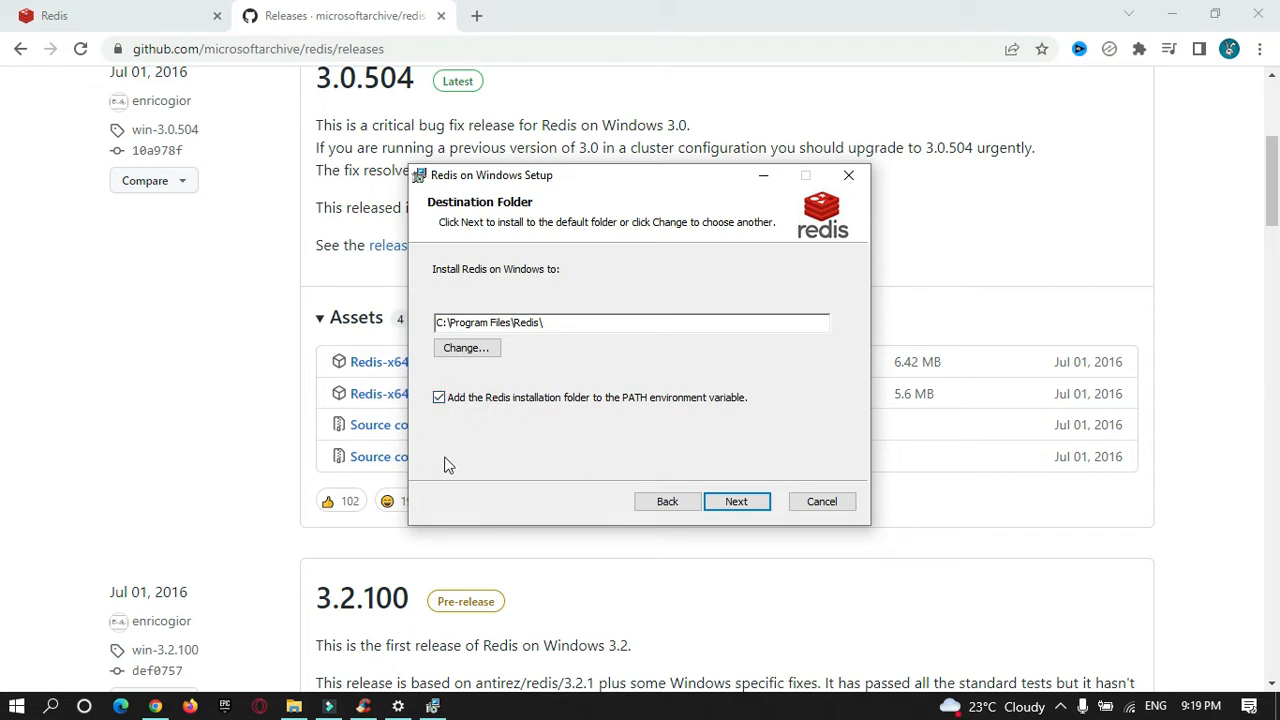
{"action": "mouse_move", "coordinate": [584, 419]}
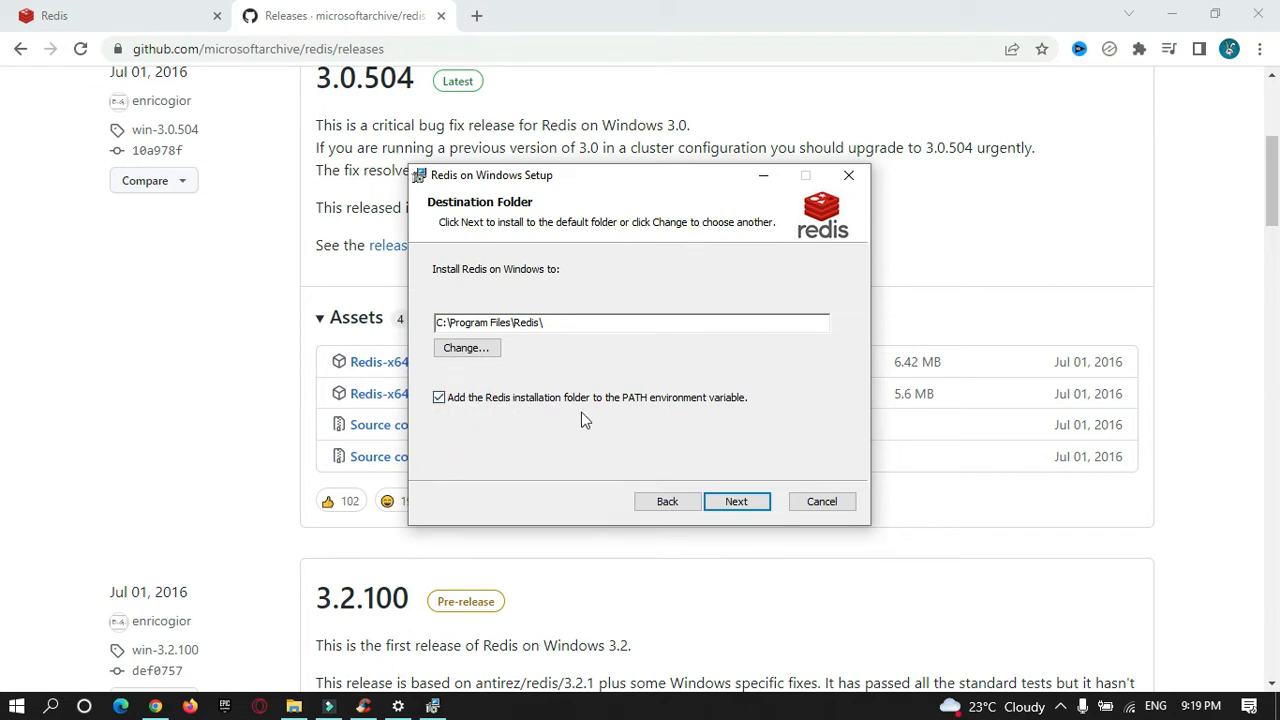
{"action": "mouse_move", "coordinate": [726, 519]}
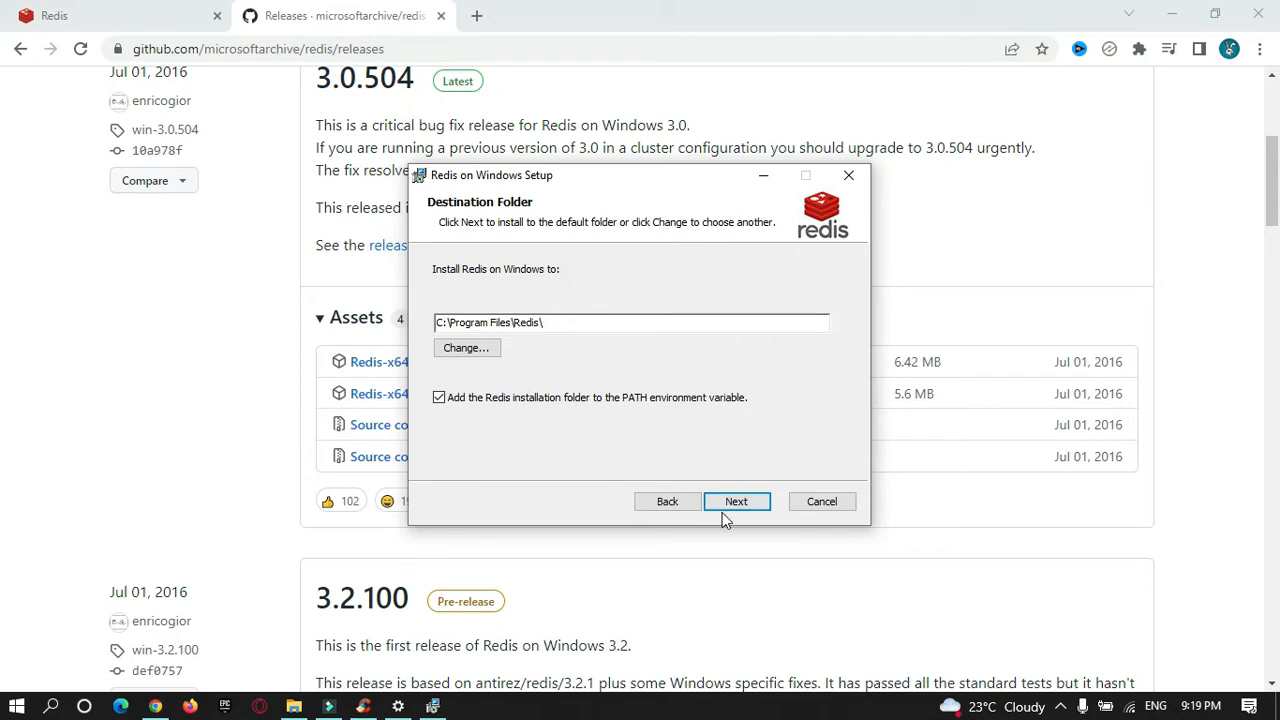
Keep port 6379 with the Windows Firewall exception and continue to memory limits
{"action": "left_click", "coordinate": [737, 501]}
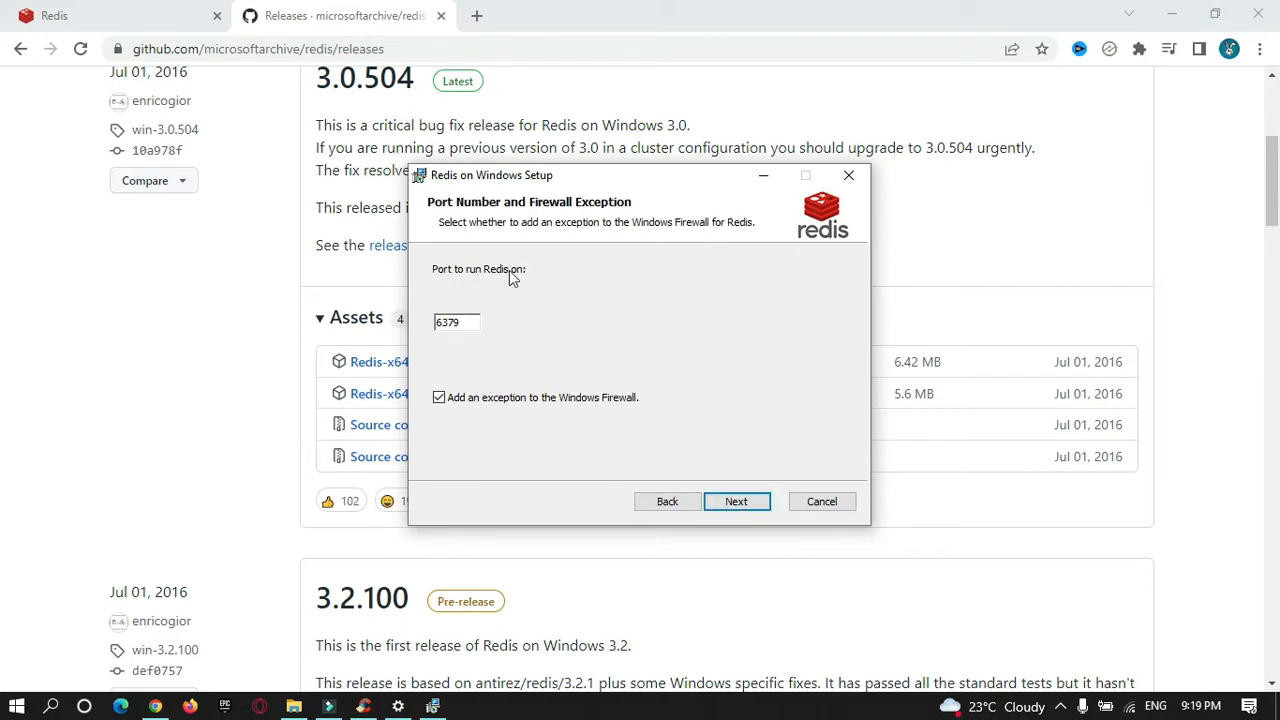
{"action": "mouse_move", "coordinate": [435, 280]}
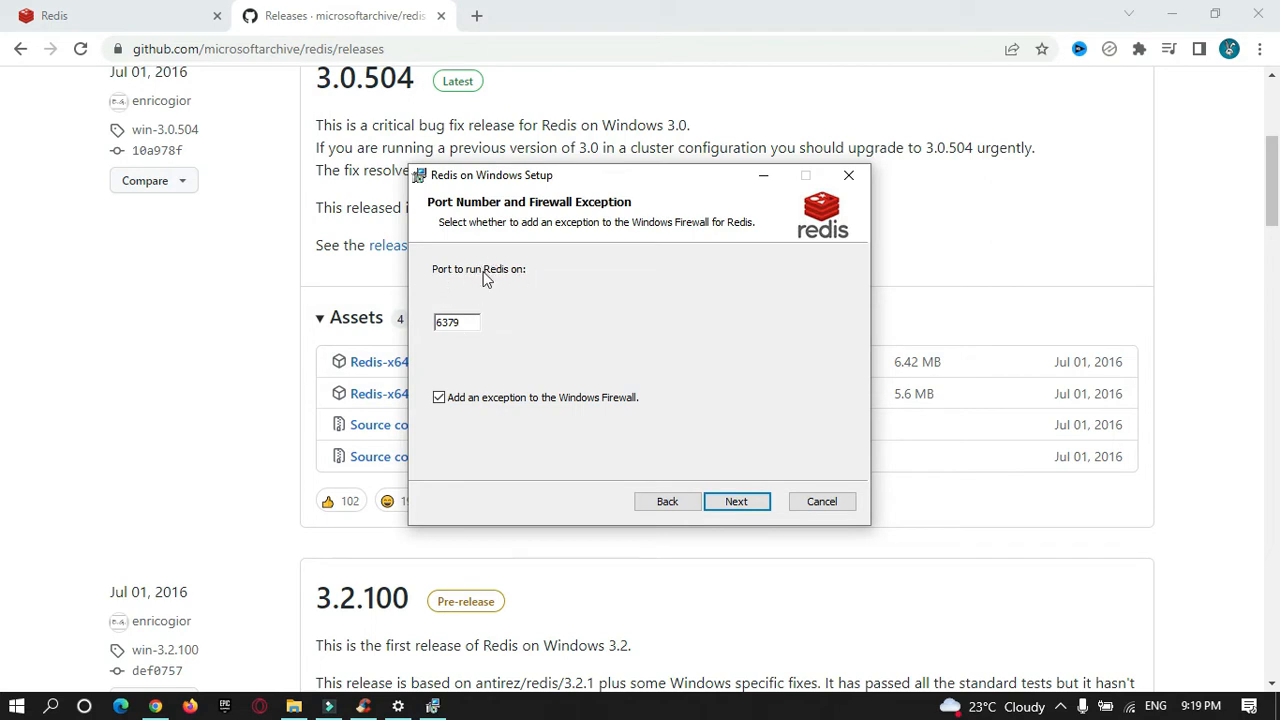
{"action": "mouse_move", "coordinate": [487, 322]}
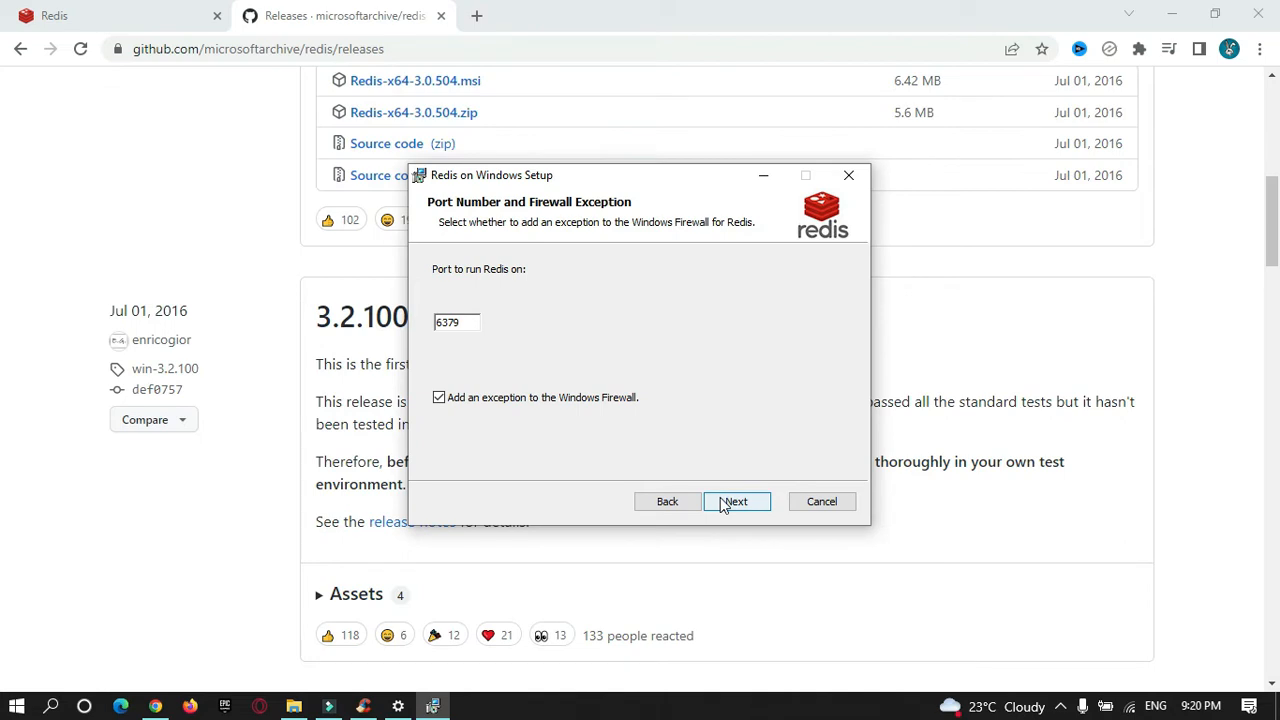
{"action": "left_click", "coordinate": [458, 322]}
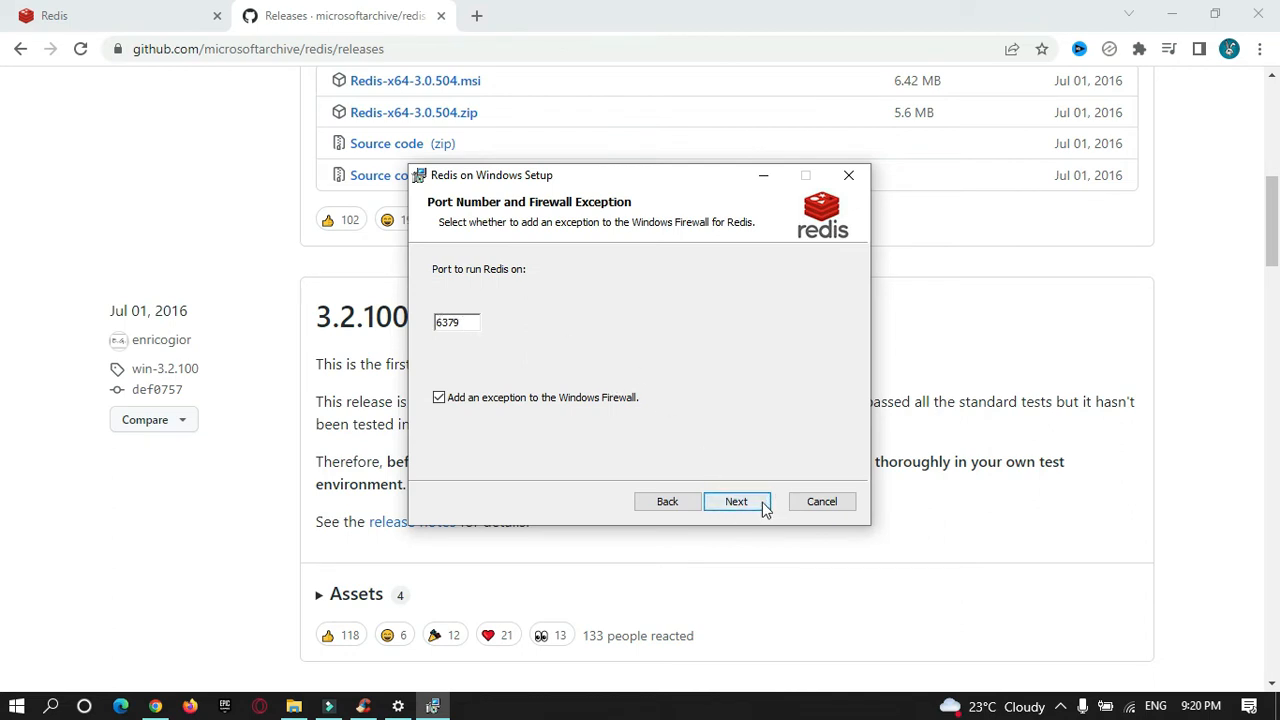
{"action": "left_click", "coordinate": [736, 501]}
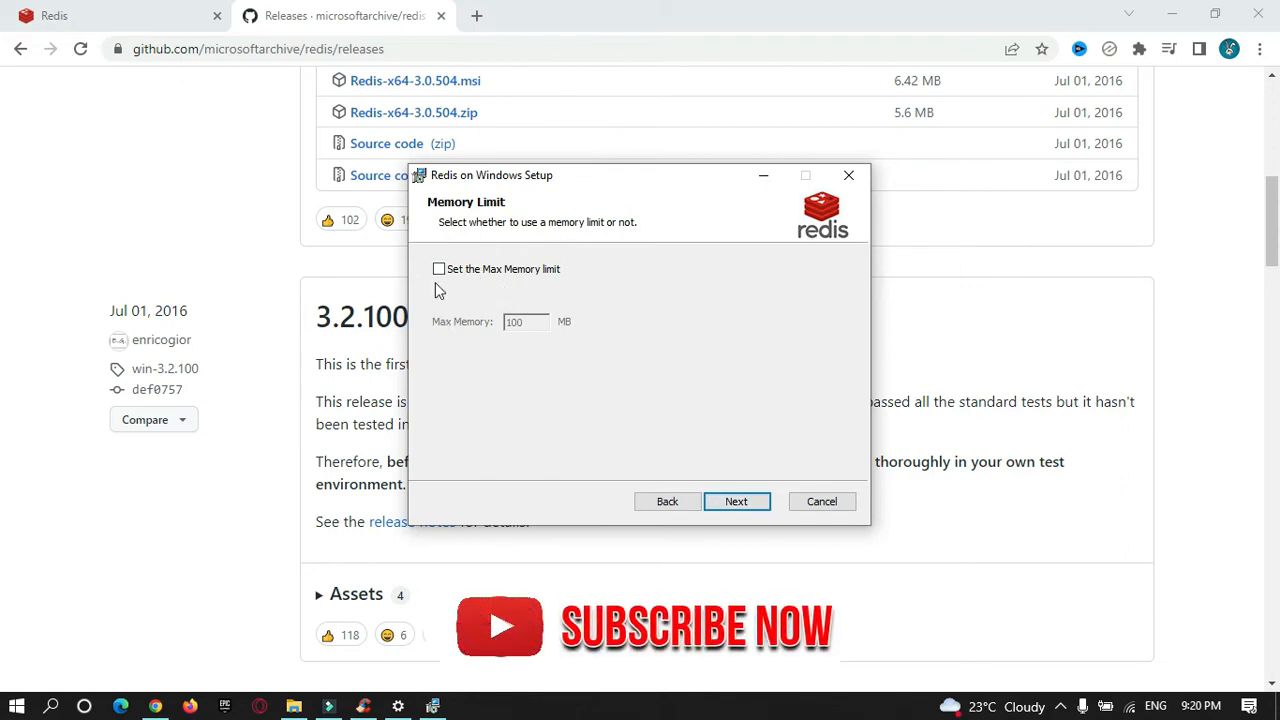
Leave the 100 MB Max Memory limit disabled and complete the installation
{"action": "left_click", "coordinate": [438, 268]}
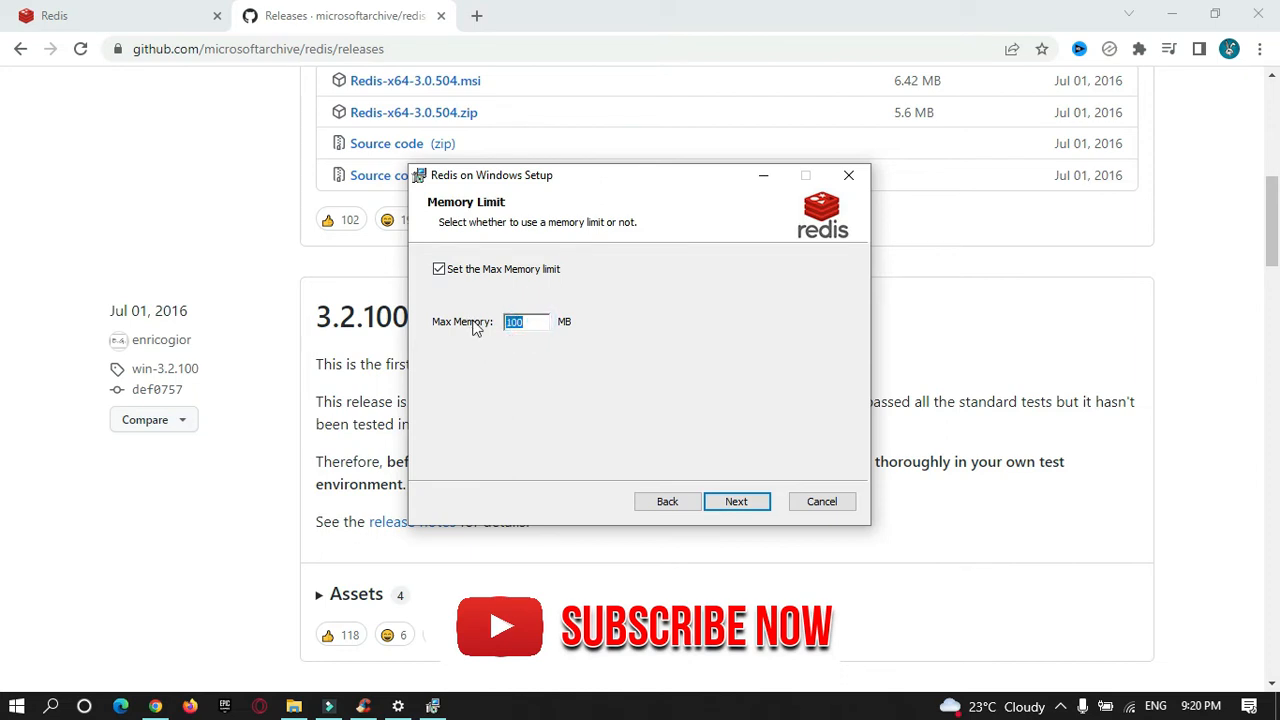
{"action": "mouse_move", "coordinate": [640, 362]}
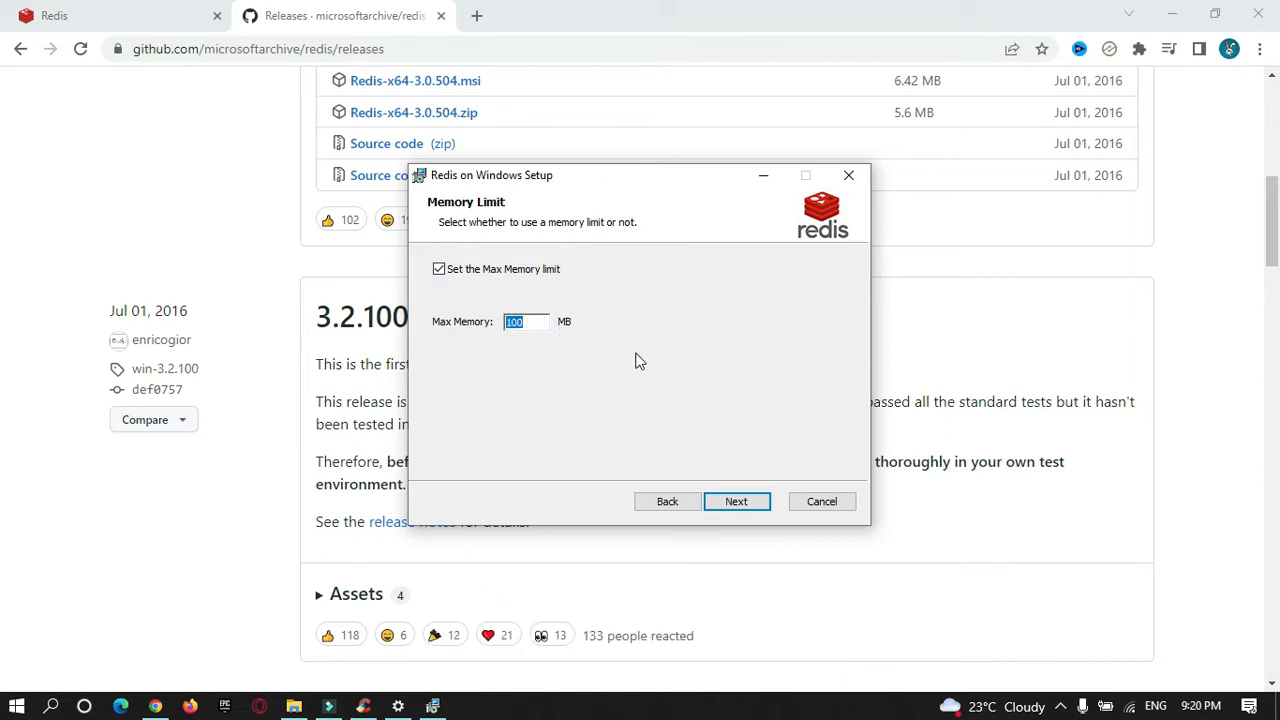
{"action": "mouse_move", "coordinate": [545, 312]}
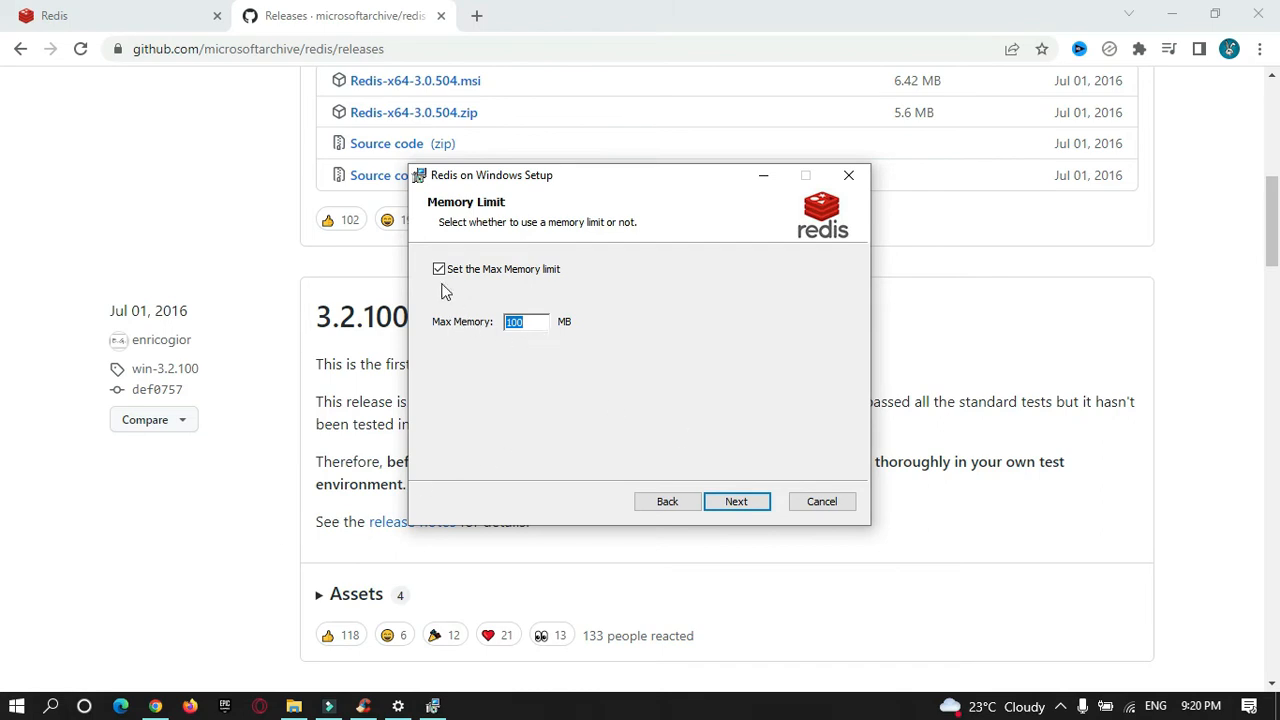
{"action": "left_click", "coordinate": [439, 268]}
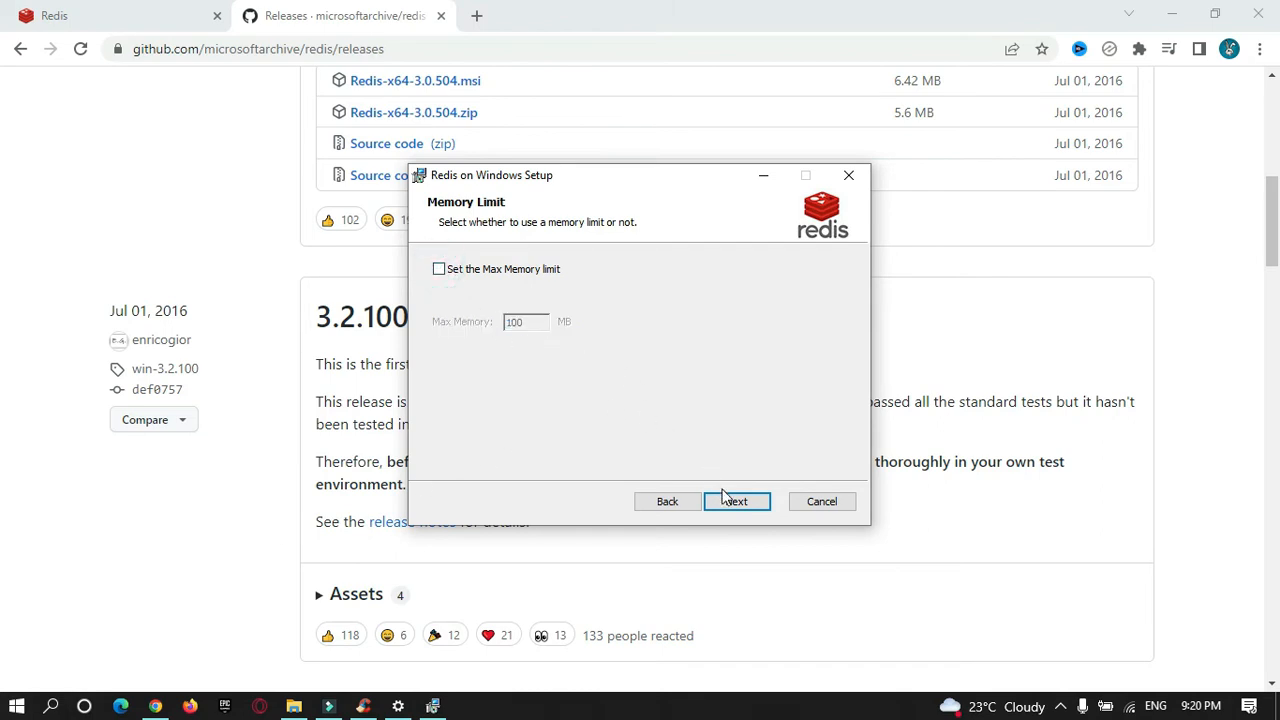
{"action": "left_click", "coordinate": [737, 501]}
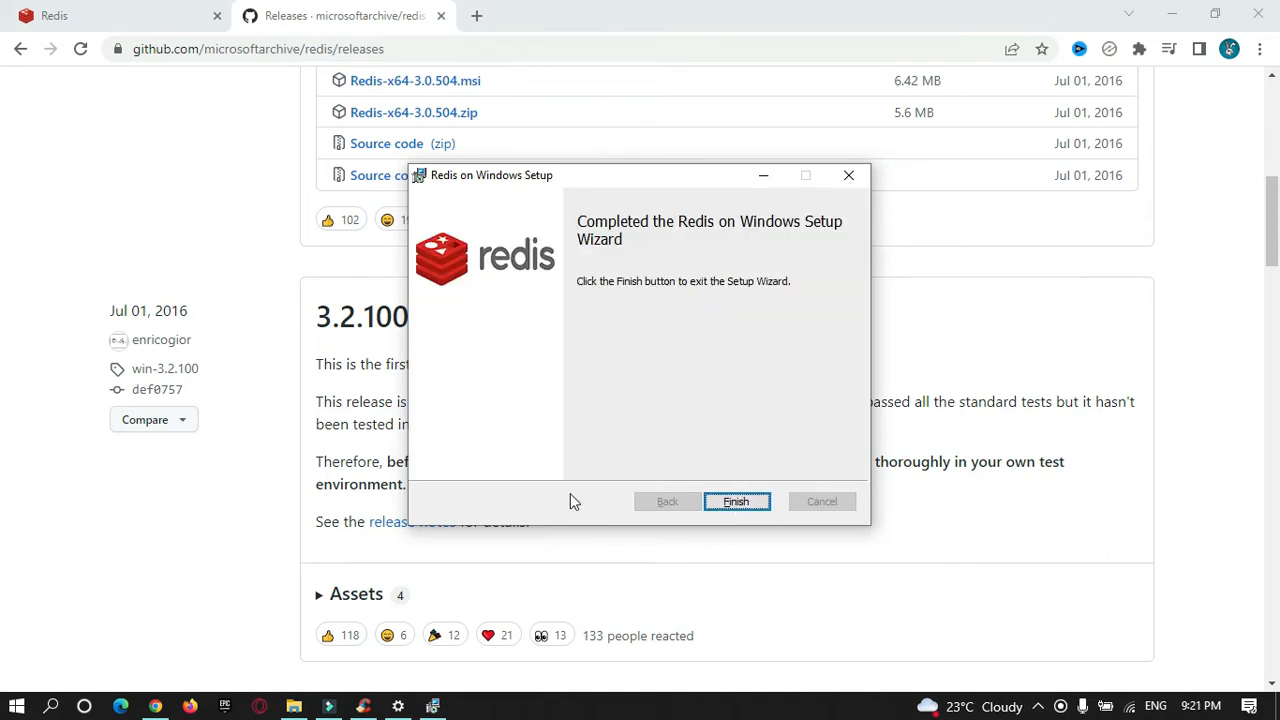
{"action": "mouse_move", "coordinate": [734, 246]}
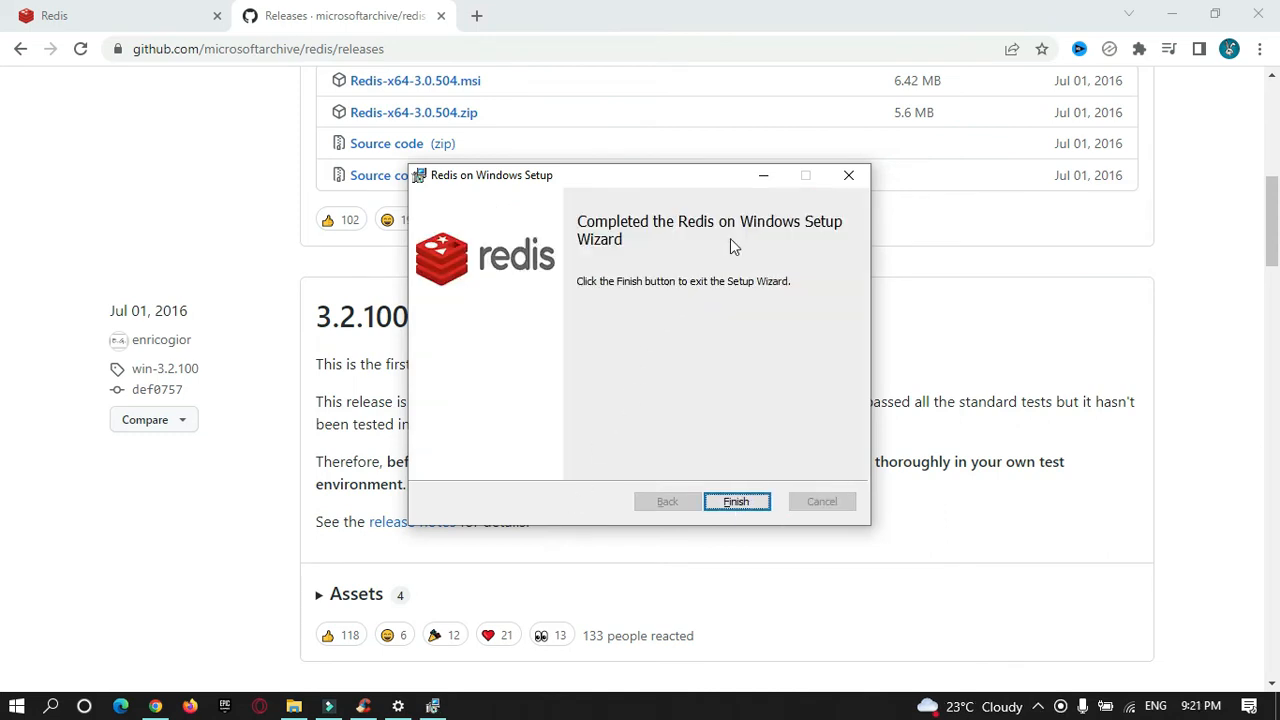
Finish the Setup Wizard and return to the GitHub 3.0.504 release page
{"action": "left_click", "coordinate": [736, 501]}
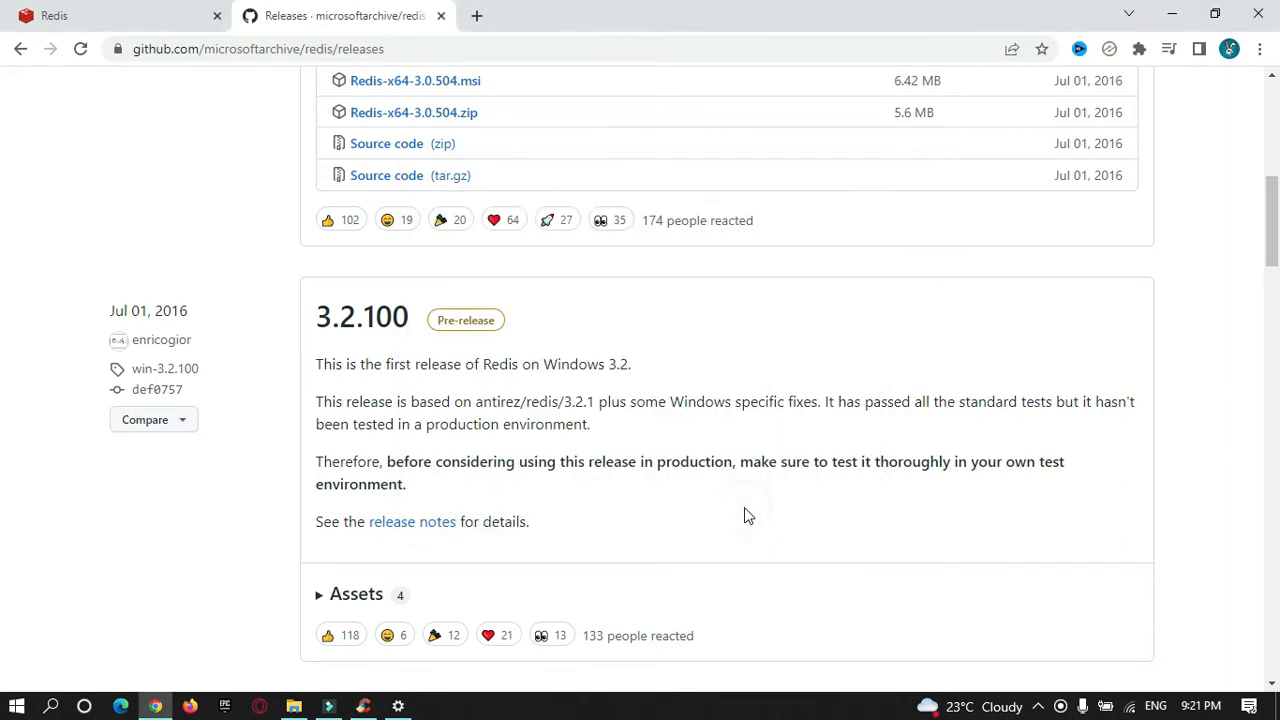
{"action": "scroll", "scroll_direction": "up", "scroll_amount": 3}
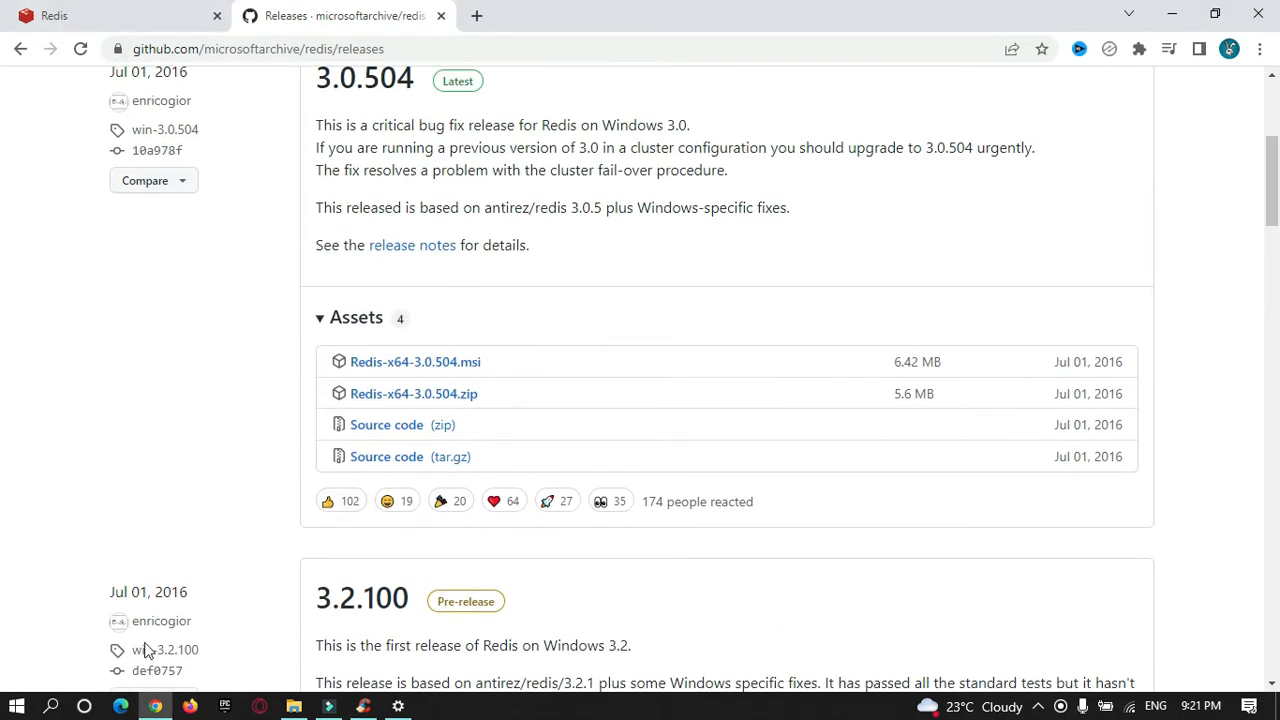
{"action": "mouse_move", "coordinate": [20, 695]}
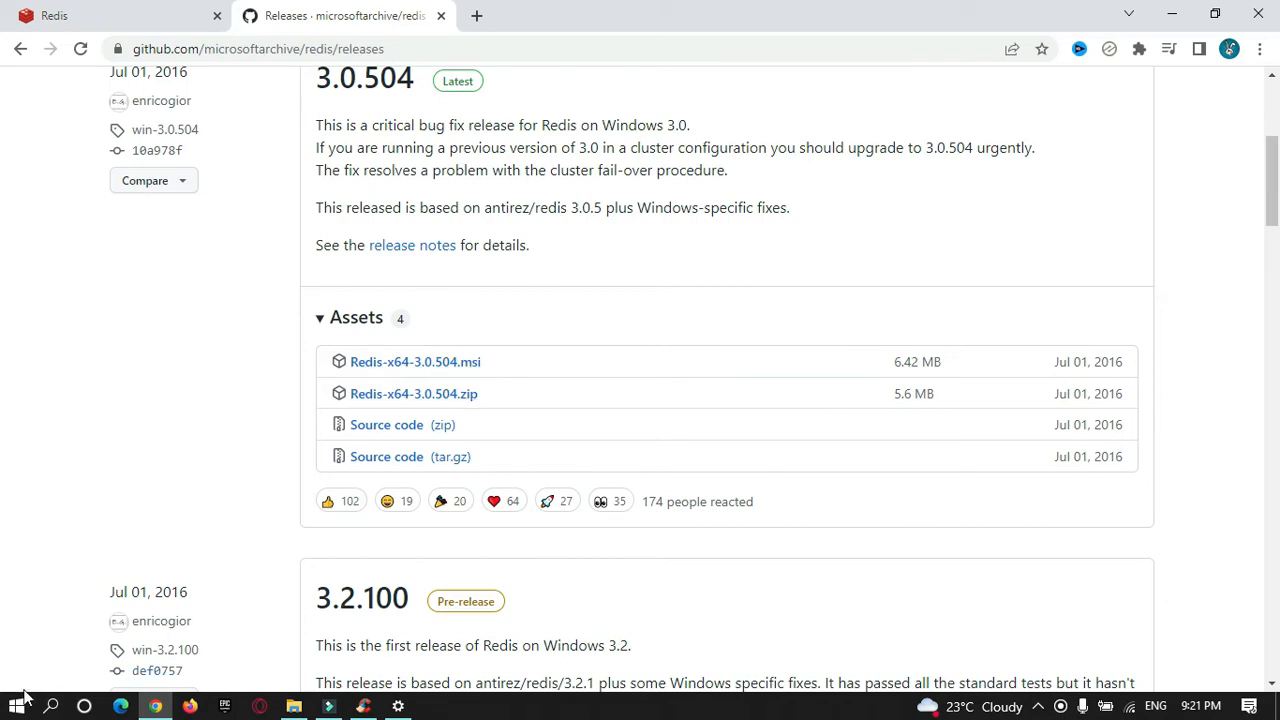
Search for cmd and run Command Prompt as administrator
{"action": "left_click", "coordinate": [63, 703]}
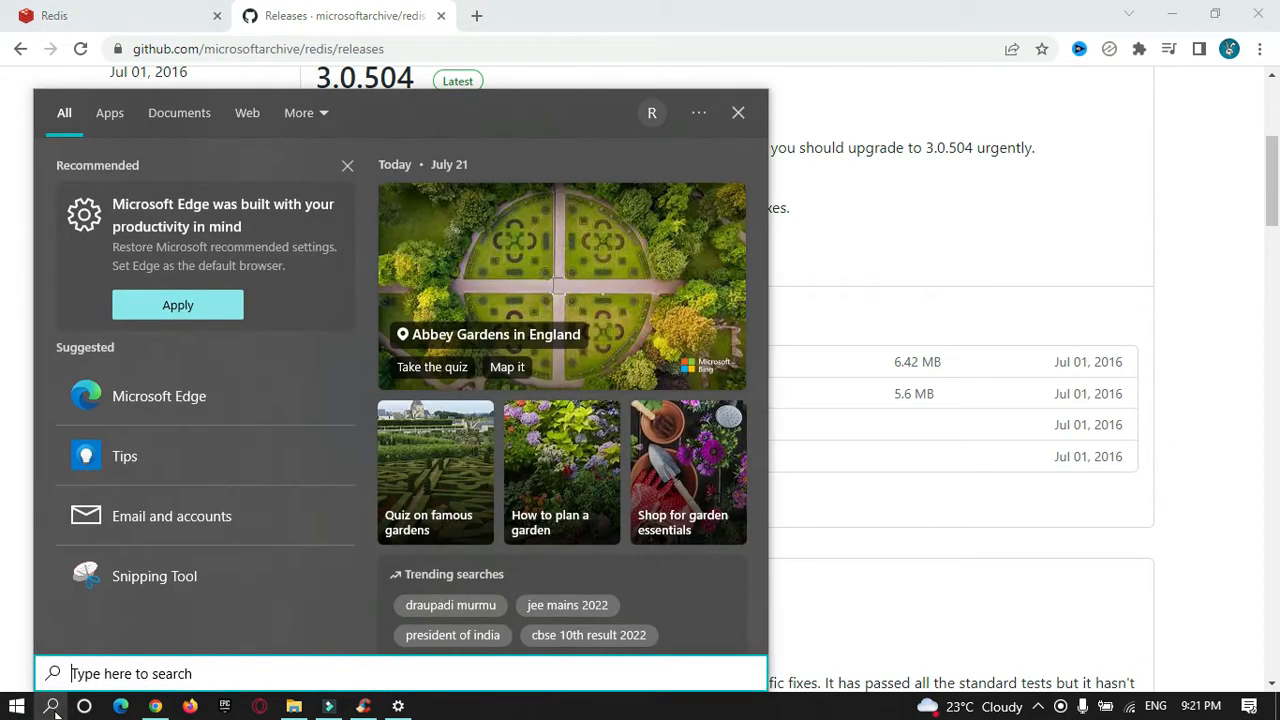
{"action": "type", "text": "cmd"}
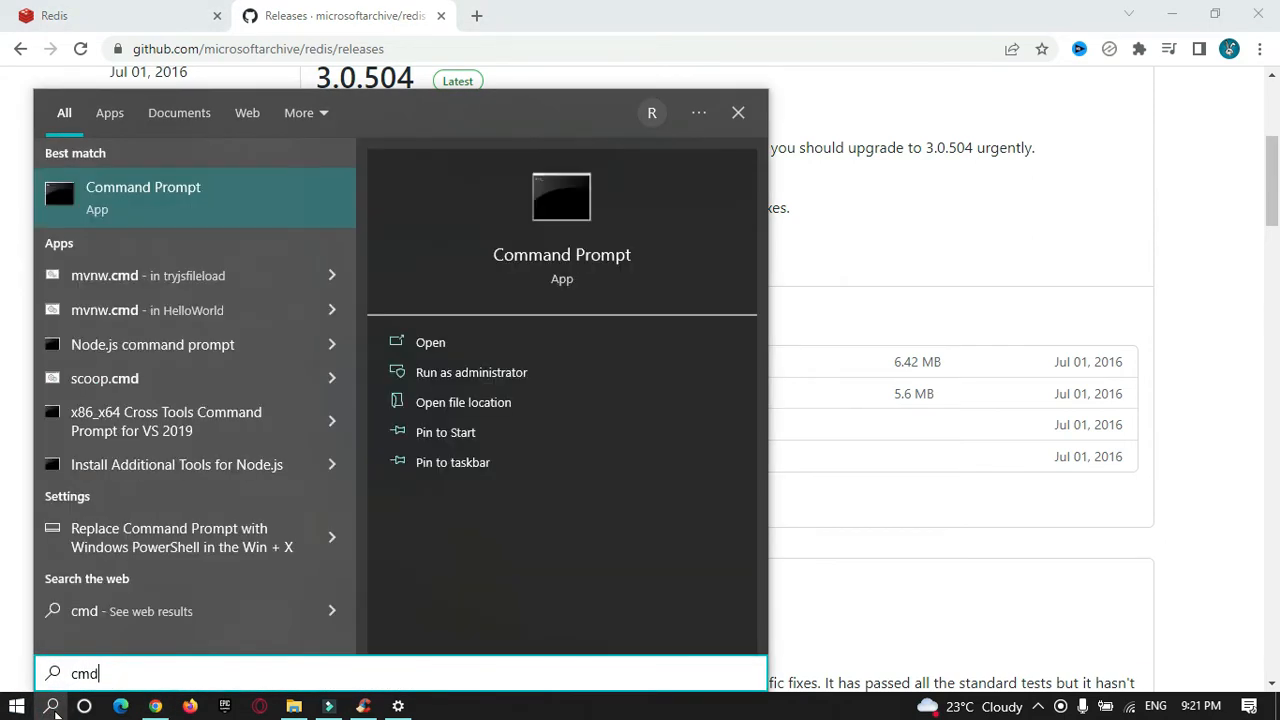
{"action": "left_click", "coordinate": [470, 372]}
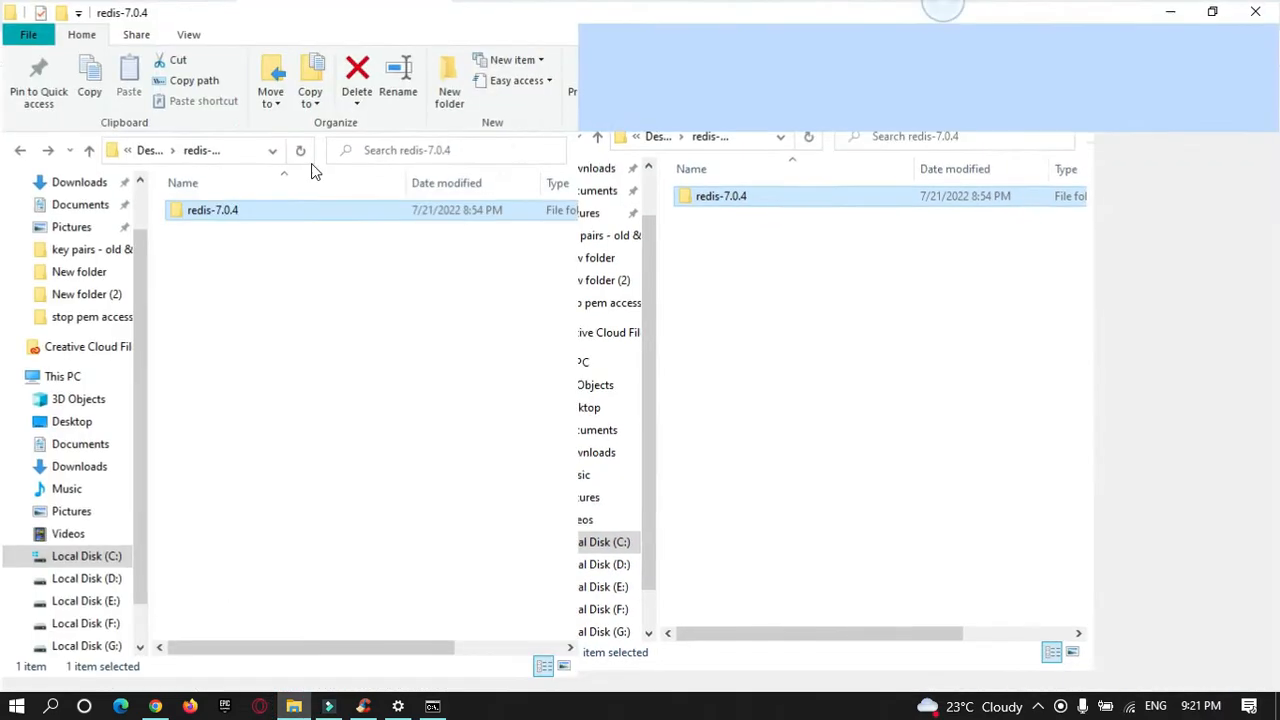
Open C:\Program Files\Redis in File Explorer to view redis-cli.exe and redis-server.exe
{"action": "left_click", "coordinate": [84, 556]}
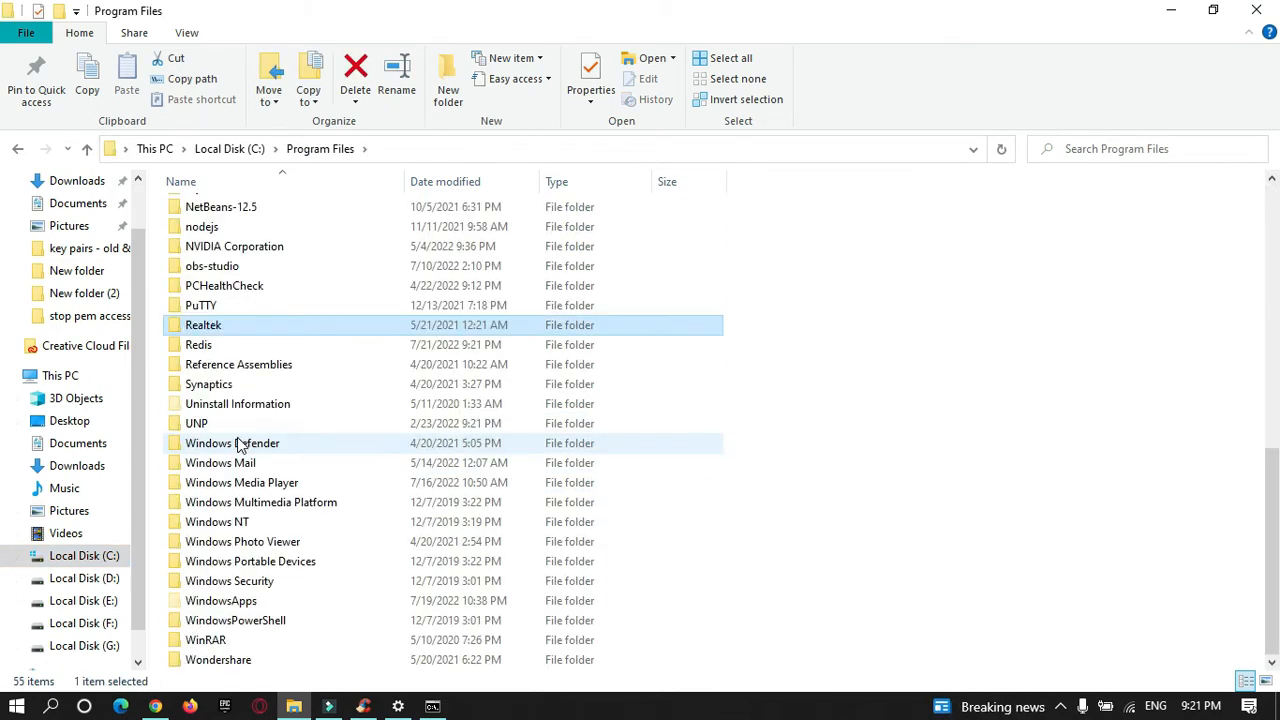
{"action": "double_click", "coordinate": [198, 344]}
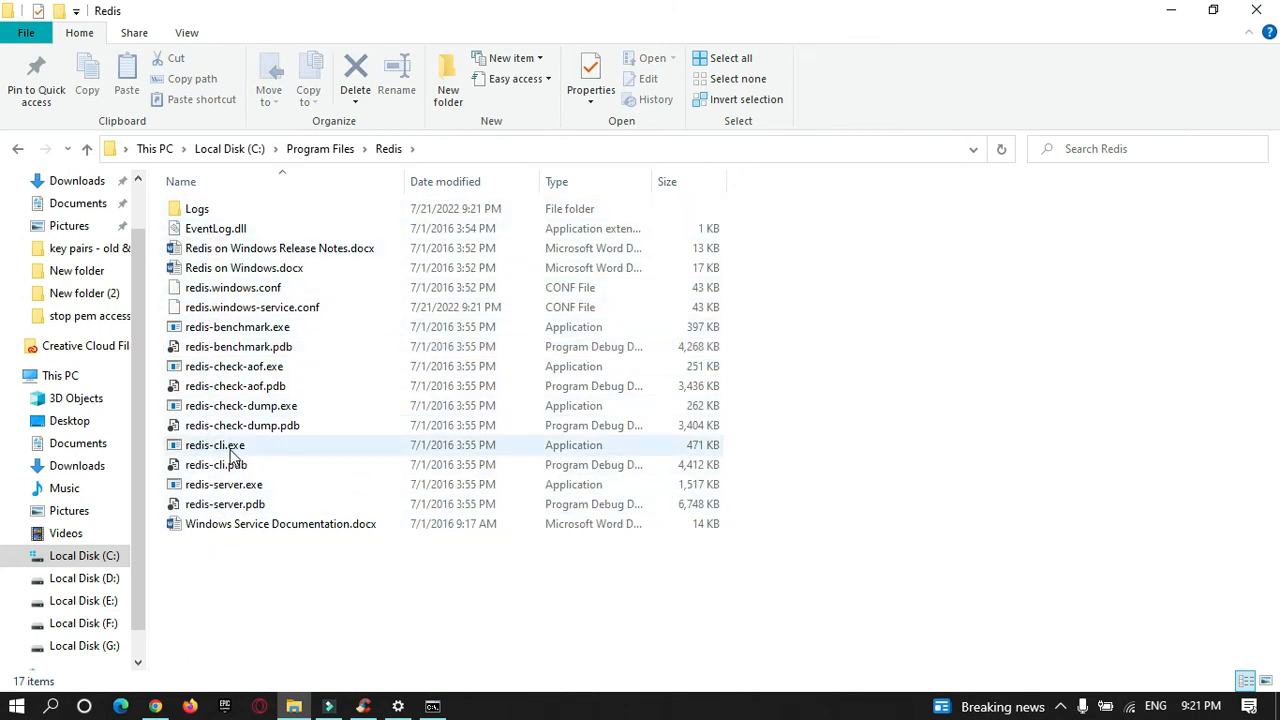
{"action": "mouse_move", "coordinate": [230, 445]}
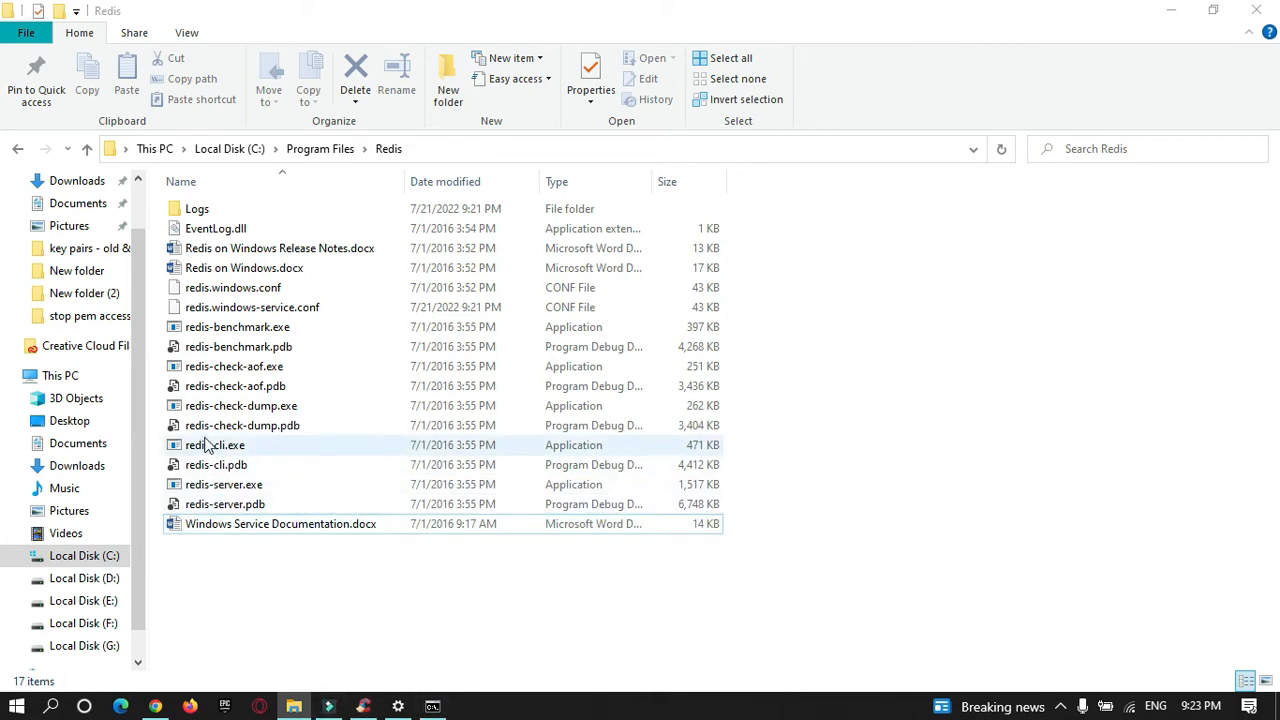
Run redis-cli in the administrator Command Prompt to connect to 127.0.0.1:6379
{"action": "left_click", "coordinate": [433, 704]}
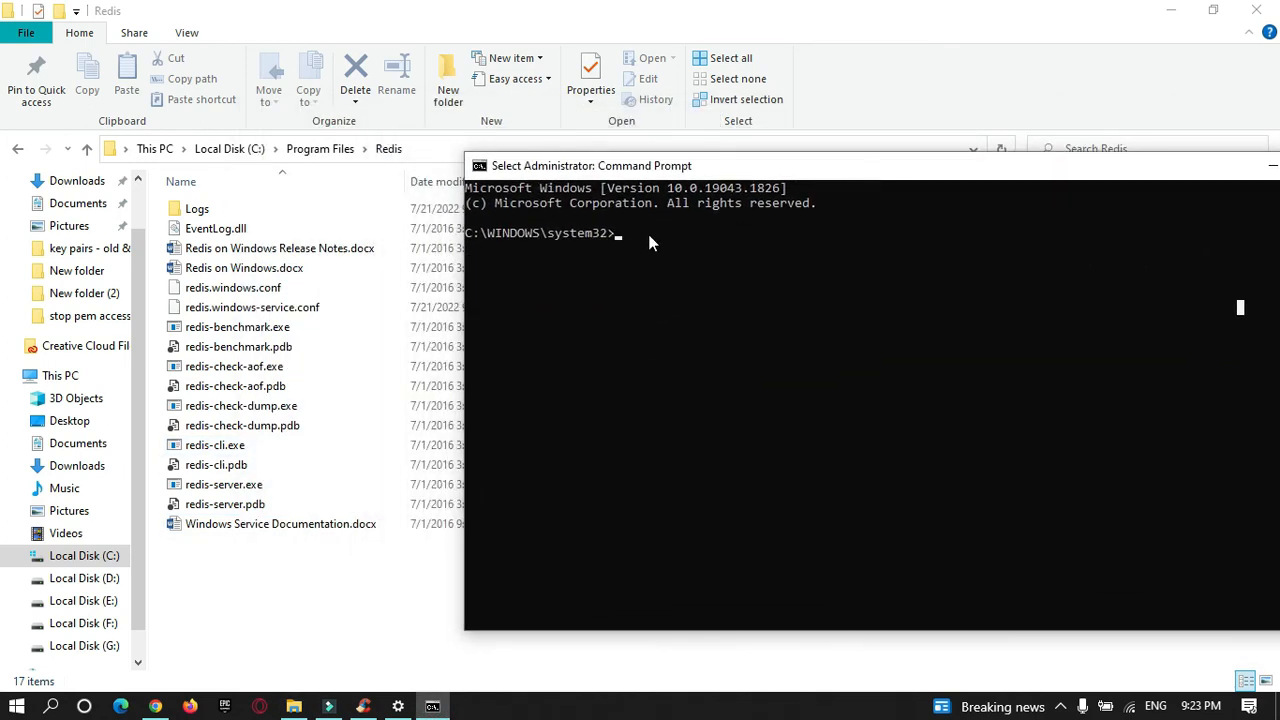
{"action": "type", "text": "redi"}
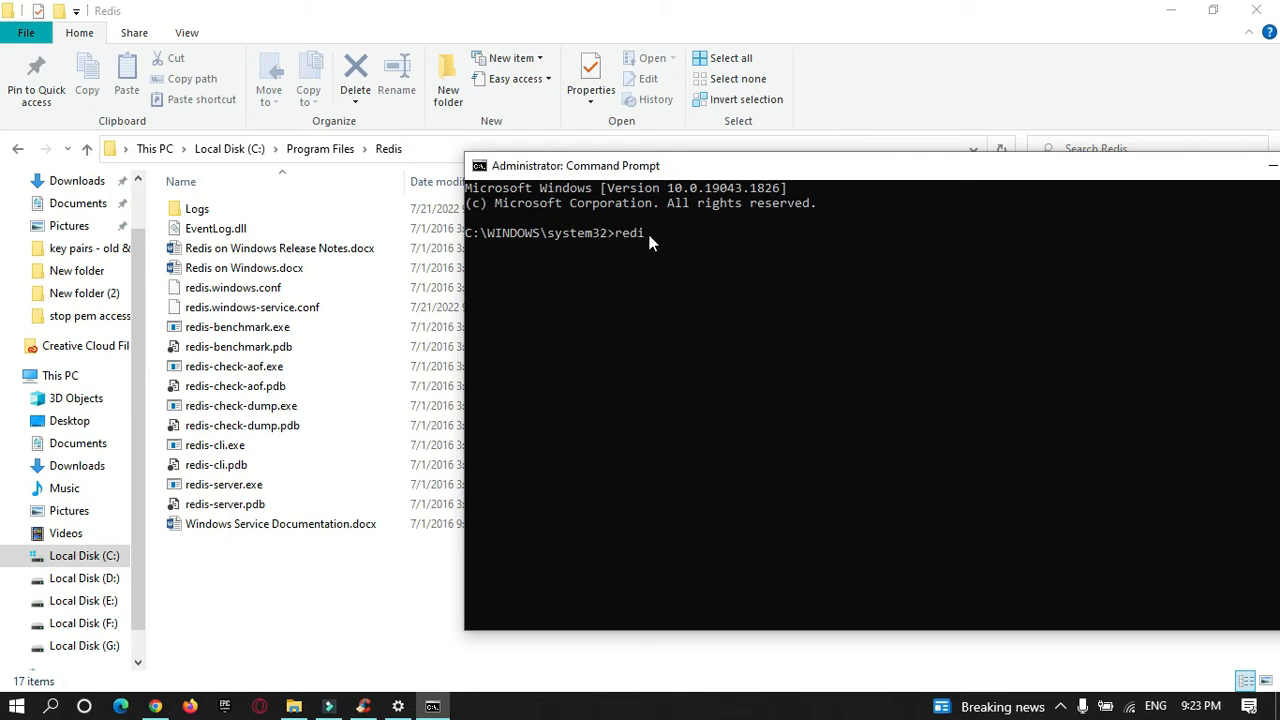
{"action": "type", "text": "s-cli"}
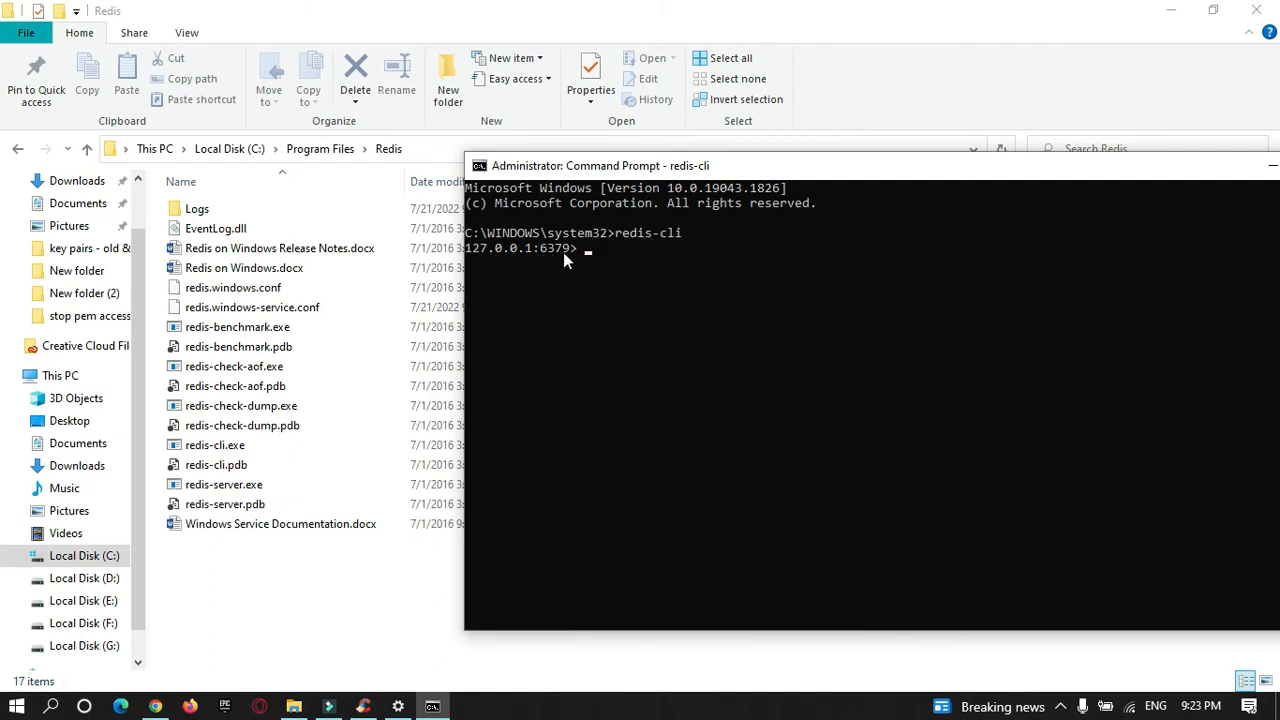
{"action": "mouse_move", "coordinate": [593, 258]}
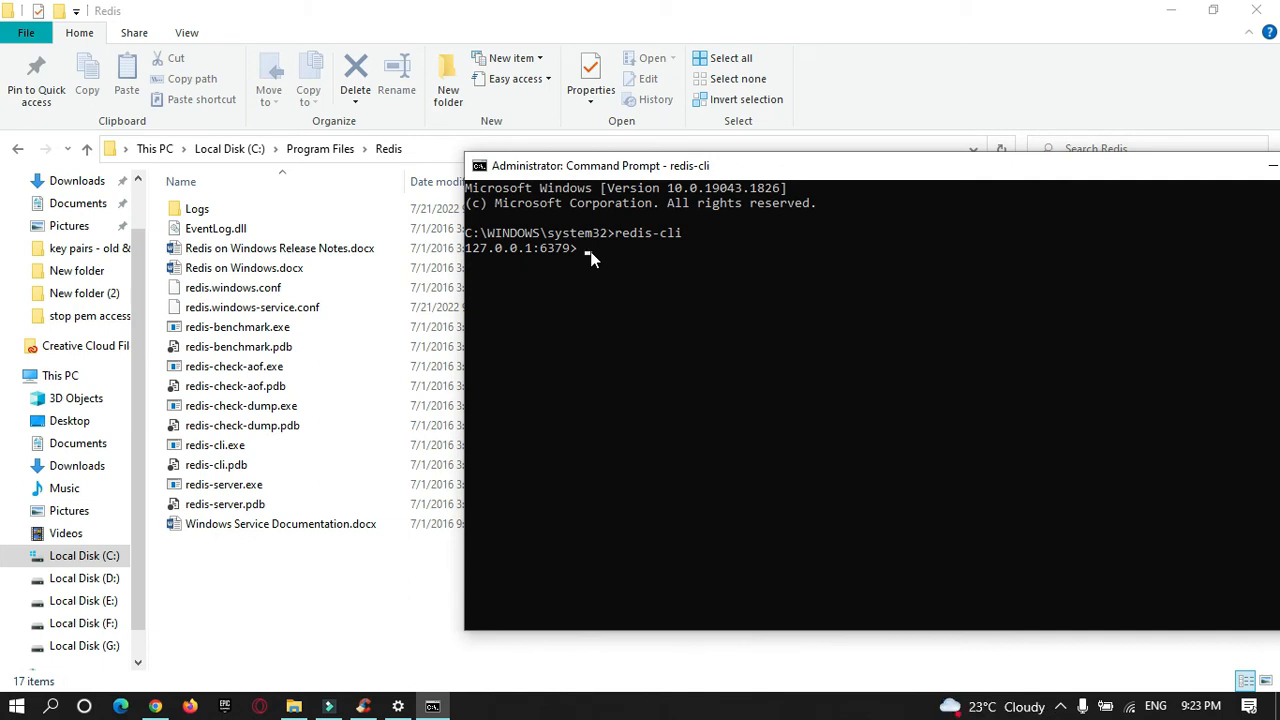
Run 'set key1 rajat', then 'get key1' to confirm it returns "rajat"
{"action": "type", "text": "set"}
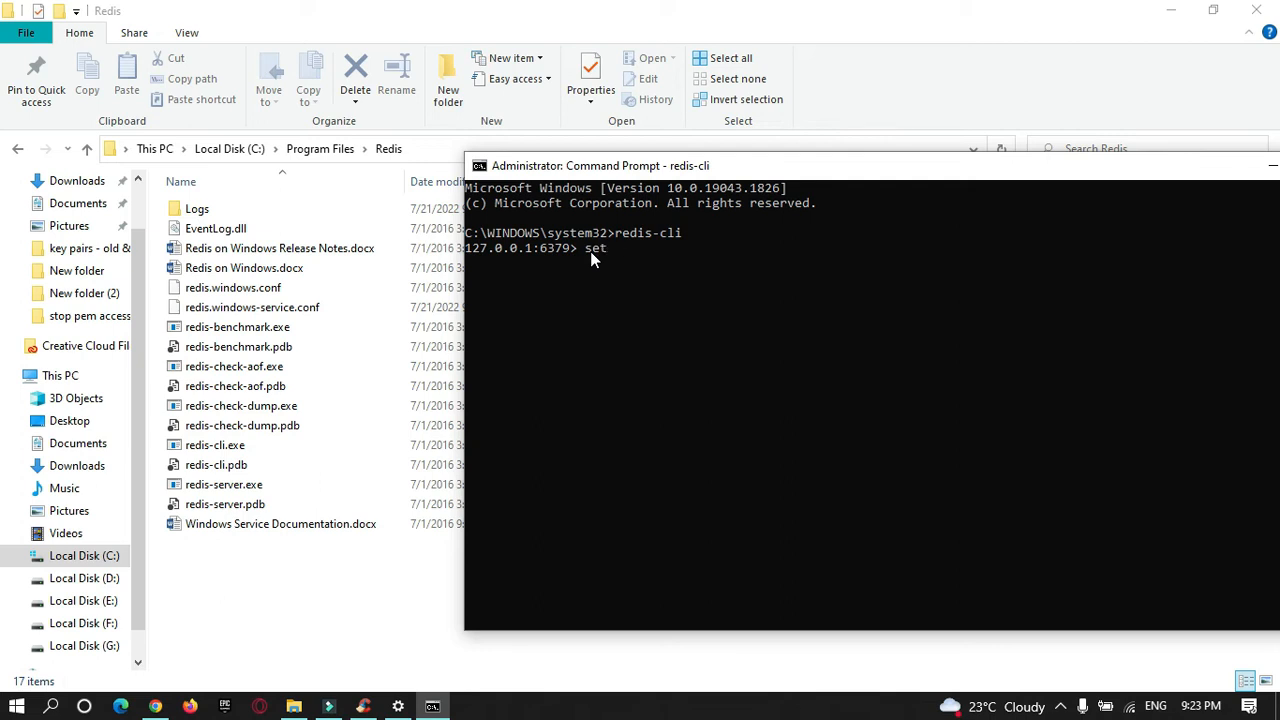
{"action": "type", "text": "key"}
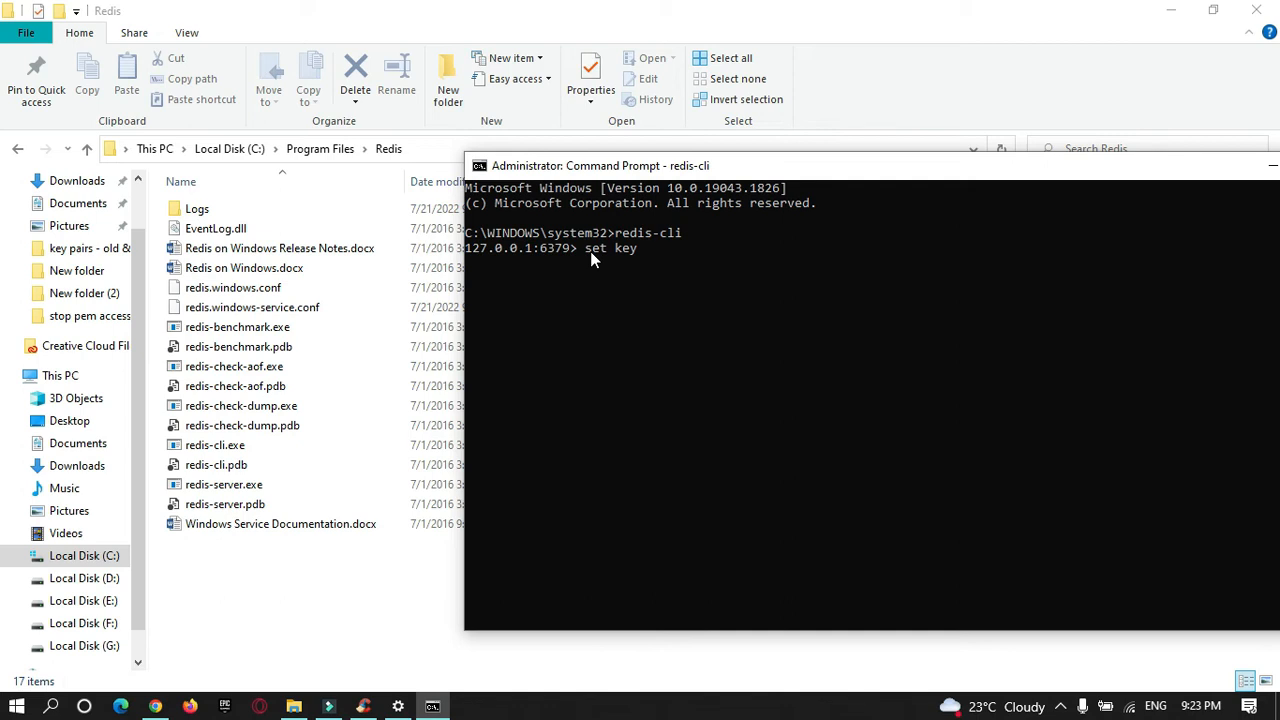
{"action": "type", "text": "1"}
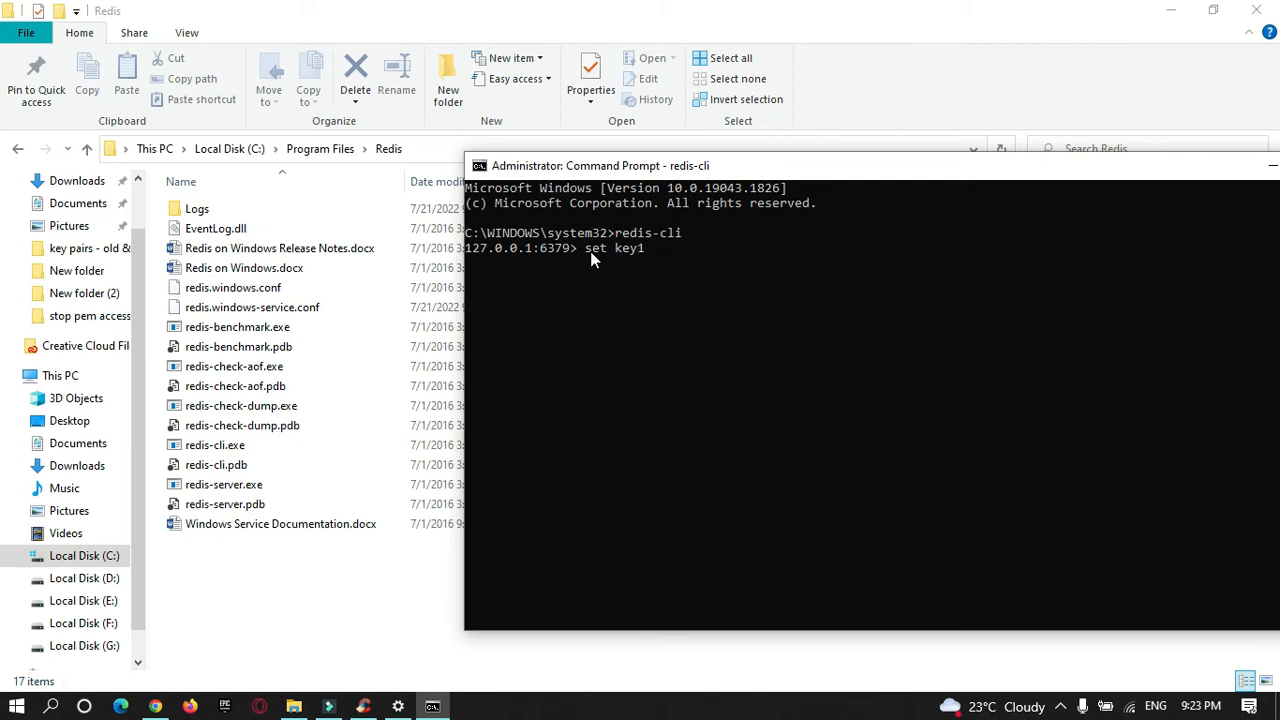
{"action": "type", "text": "rj"}
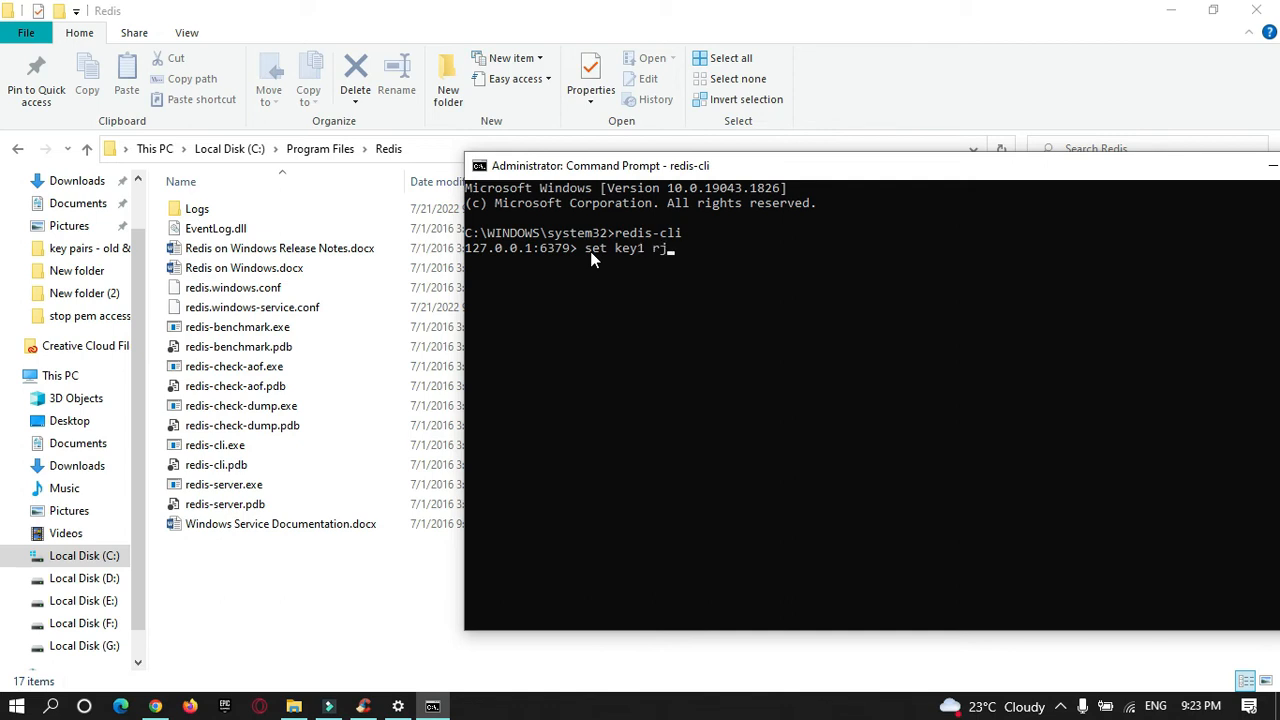
{"action": "type", "text": "a"}
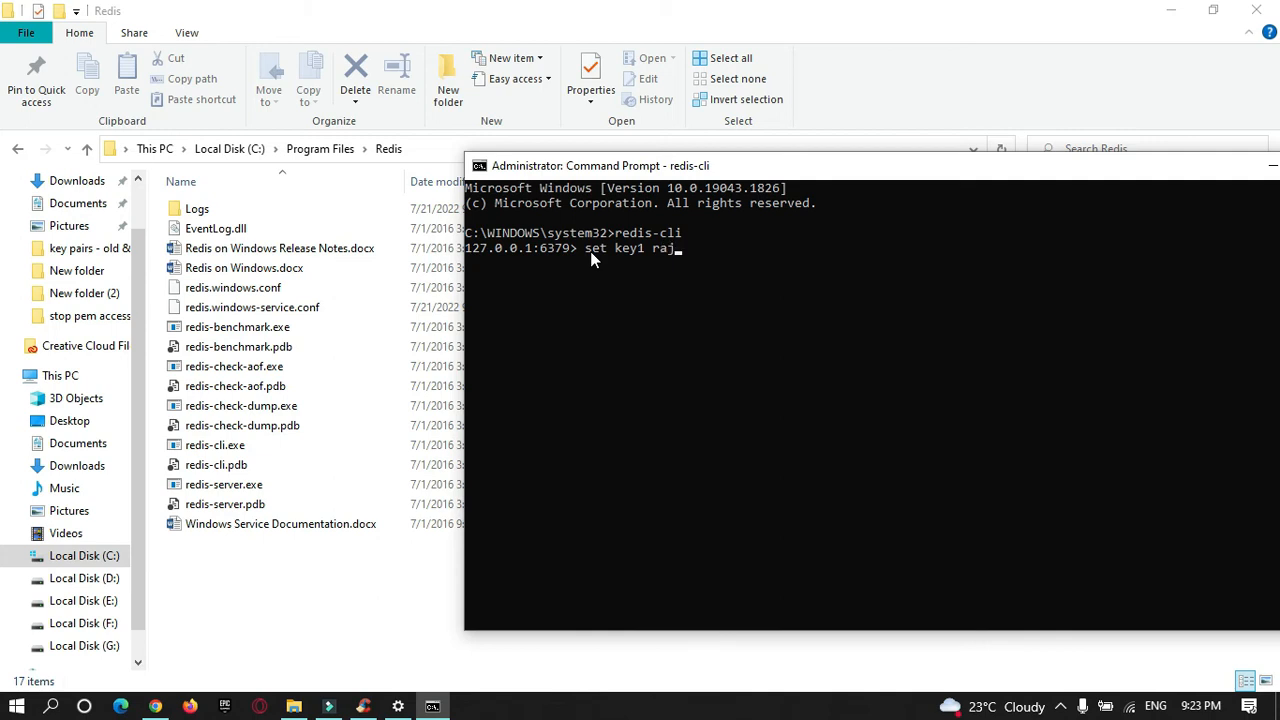
{"action": "key", "text": "Enter"}
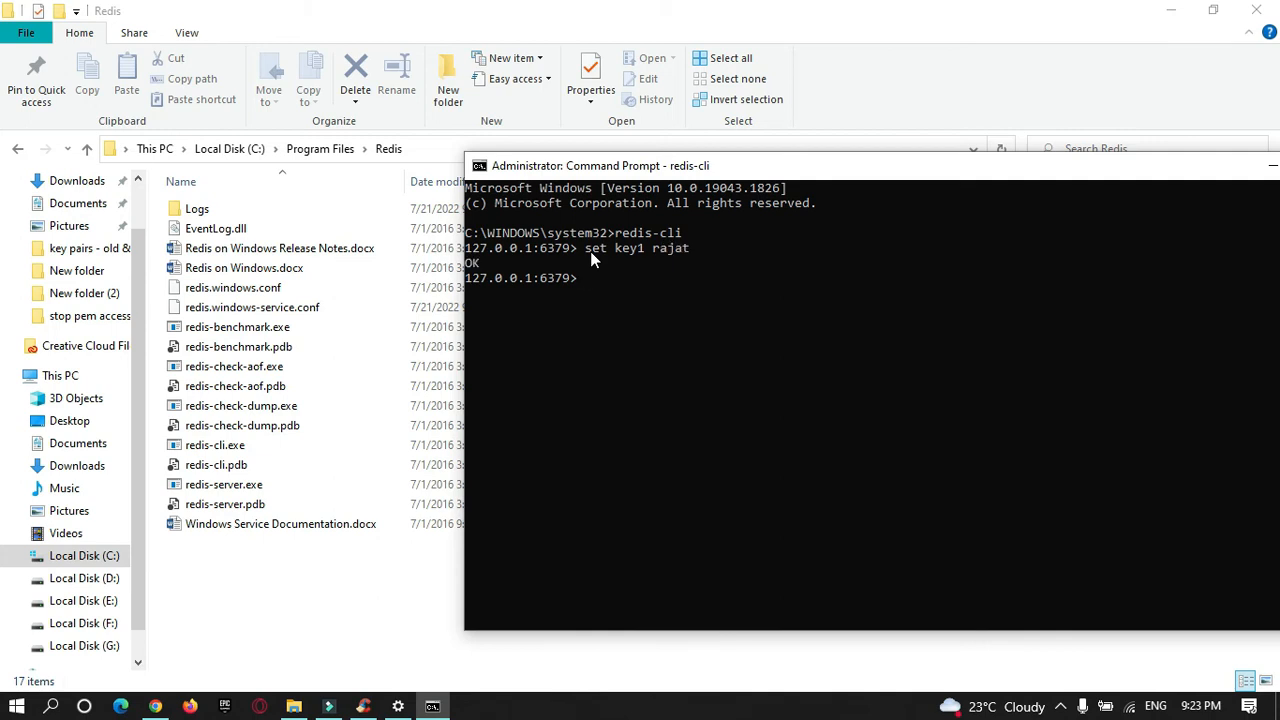
{"action": "mouse_move", "coordinate": [625, 255]}
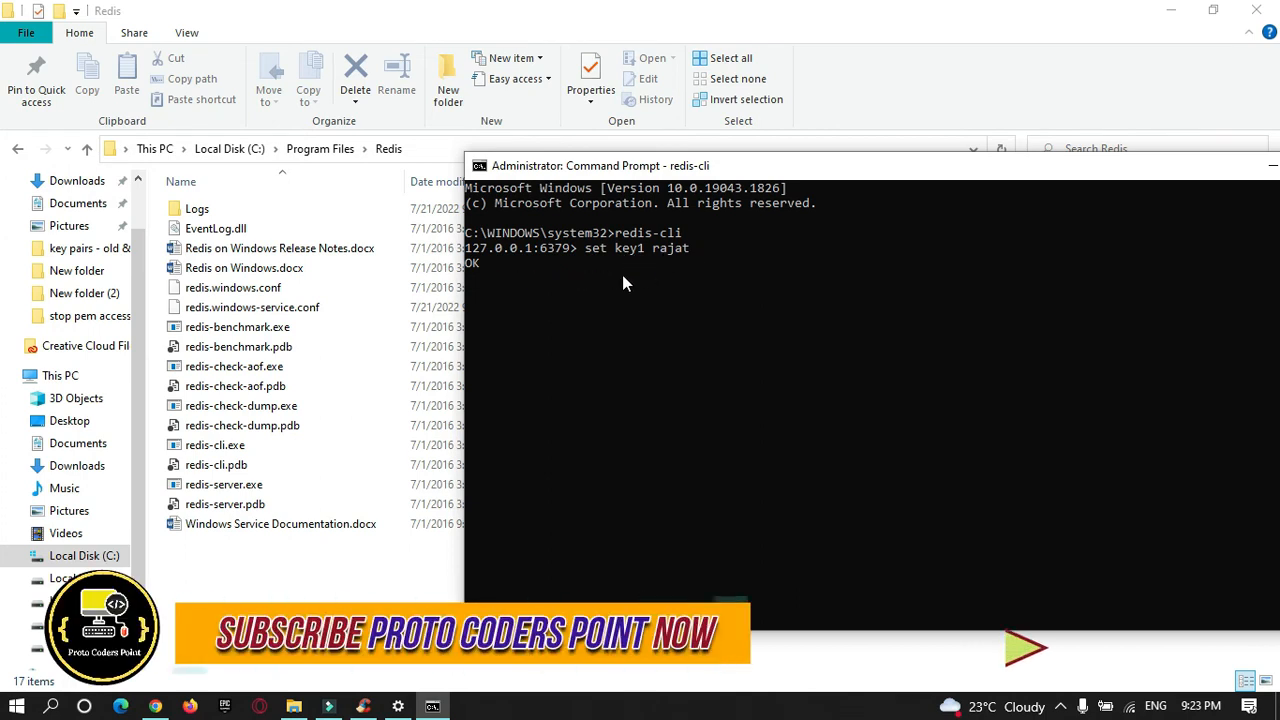
{"action": "type", "text": "get key1"}
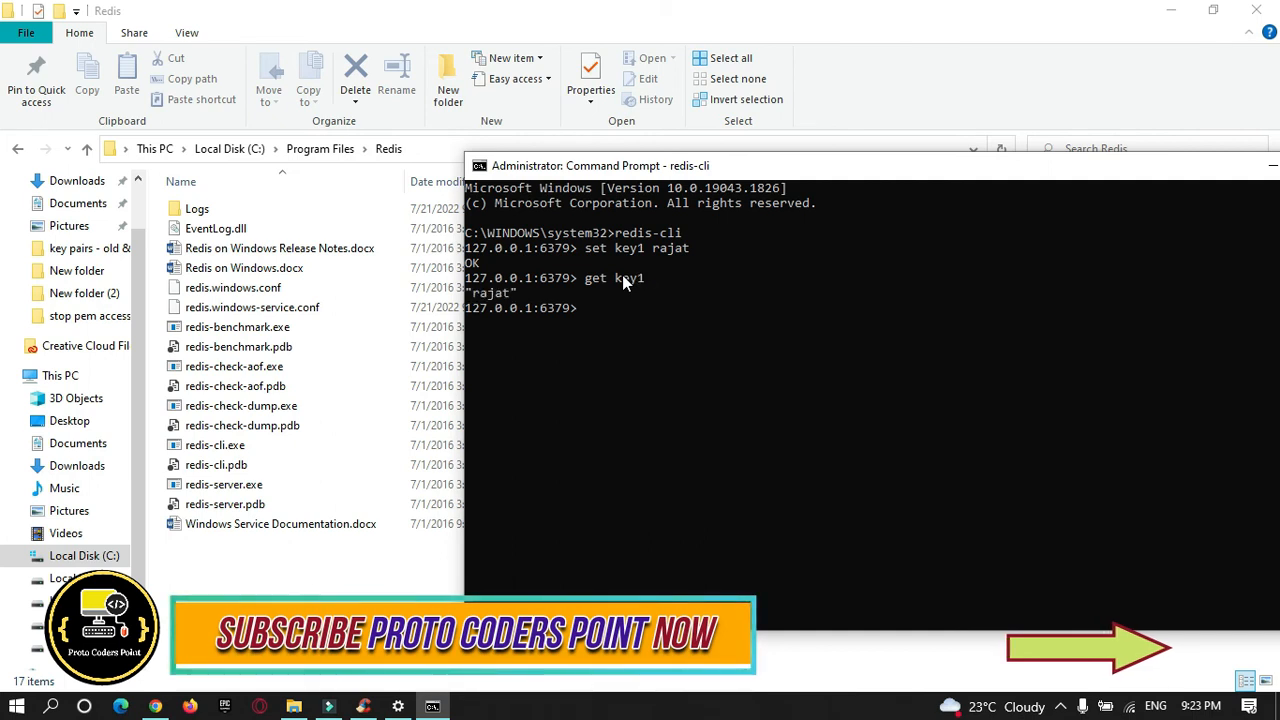
{"action": "mouse_move", "coordinate": [553, 236]}
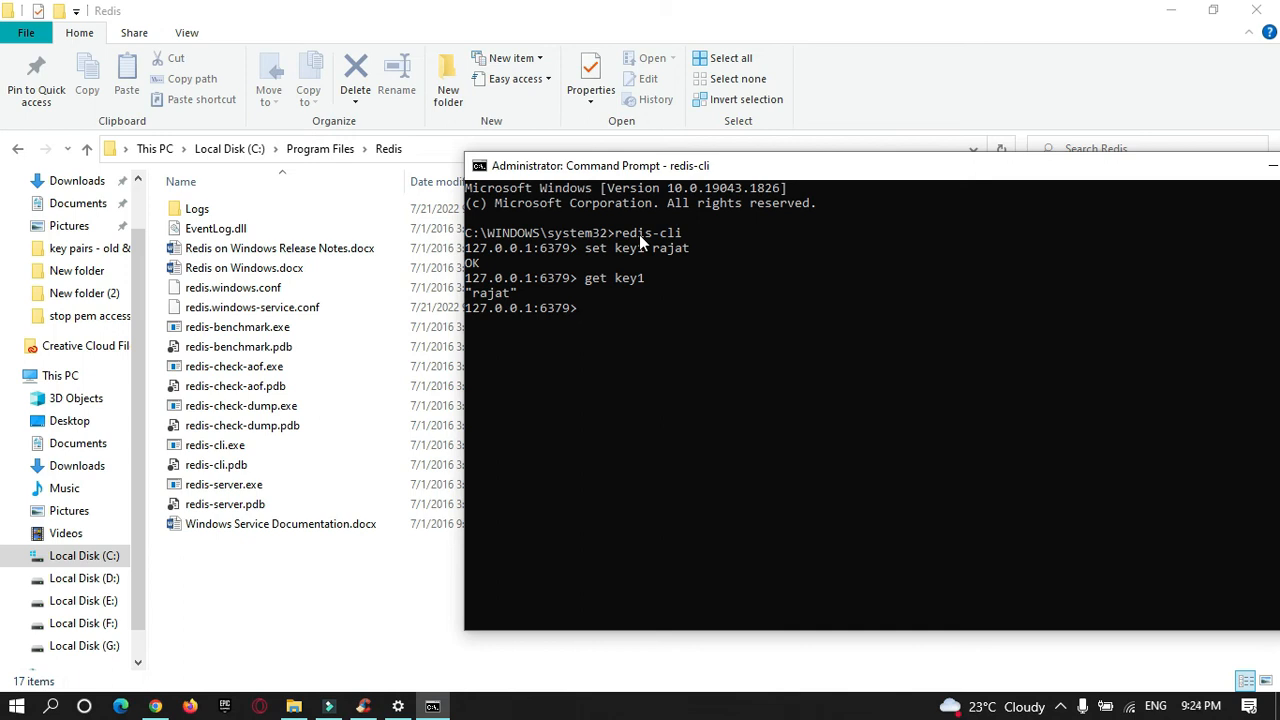
{"action": "mouse_move", "coordinate": [476, 327]}
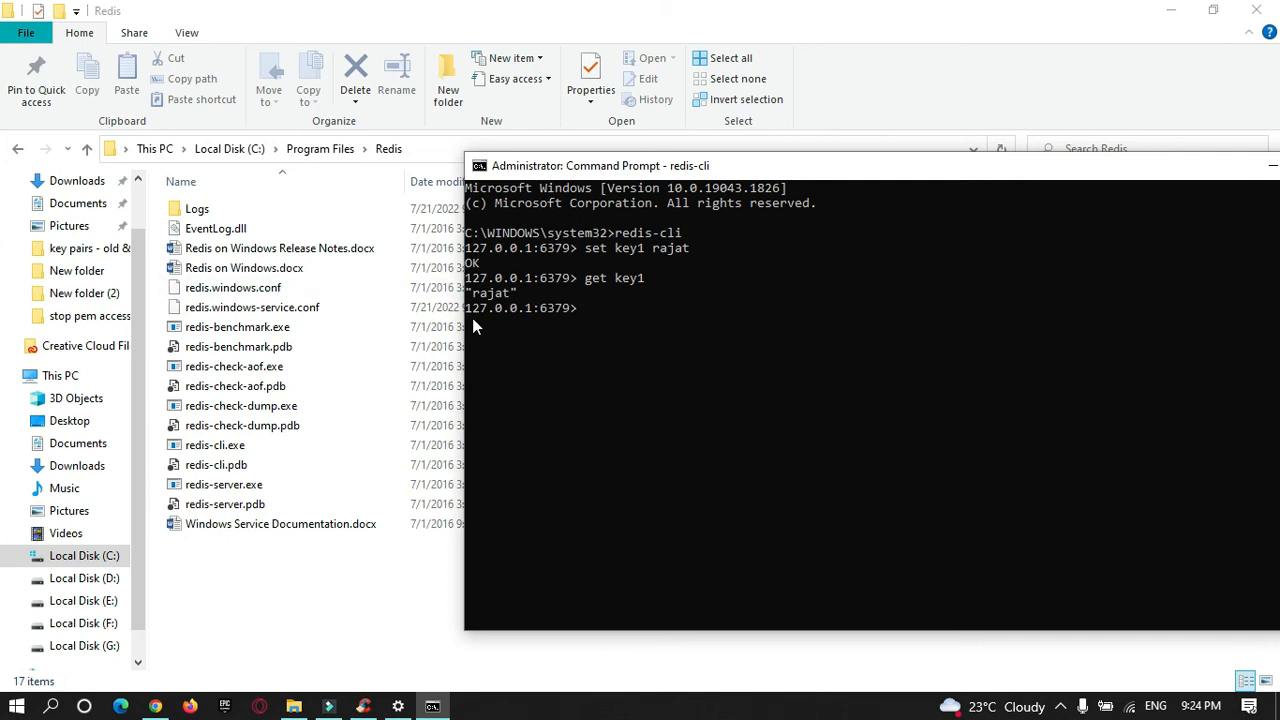
Store key2 with value 15 via redis-cli, then enter get key2 to read it back
{"action": "type", "text": "s"}
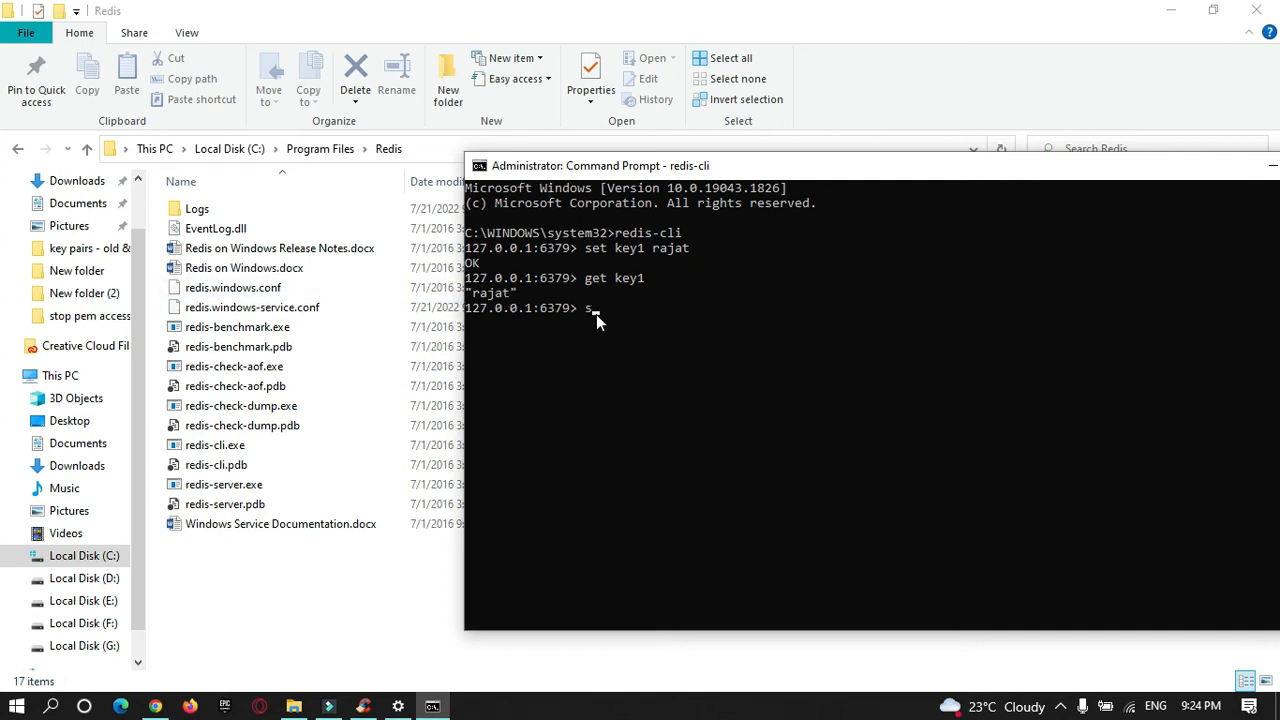
{"action": "type", "text": "et"}
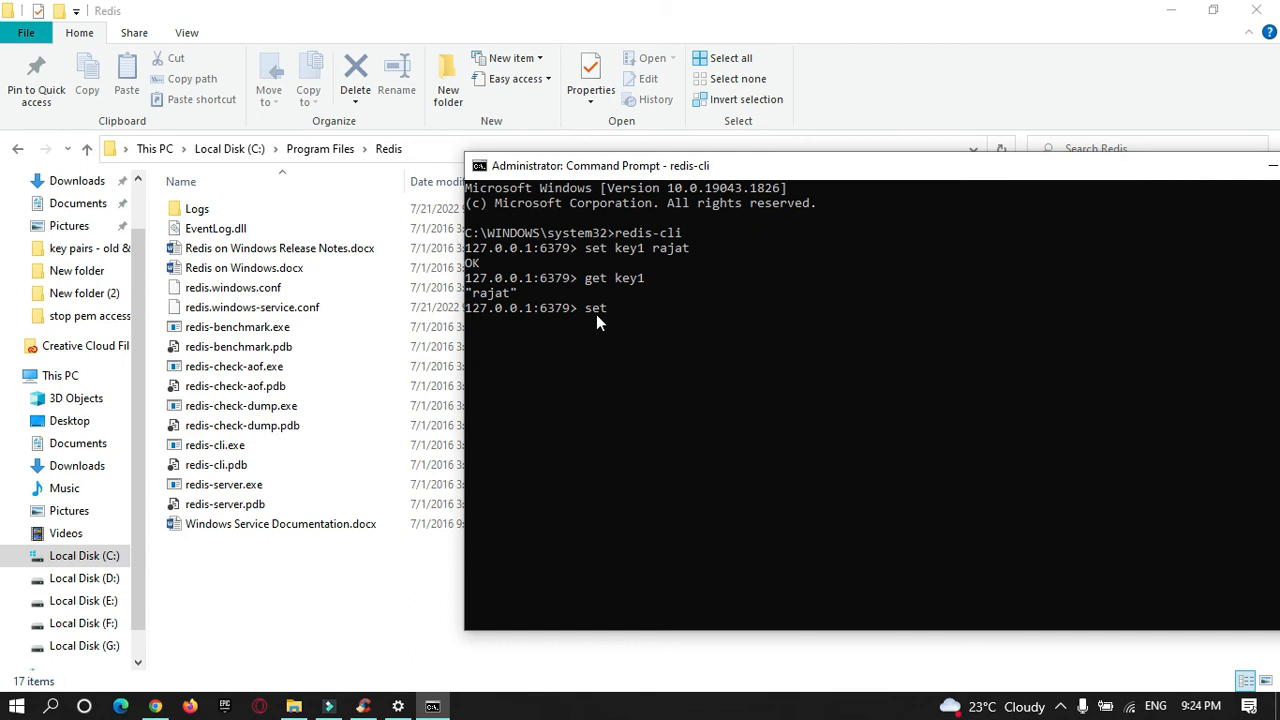
{"action": "type", "text": "key2"}
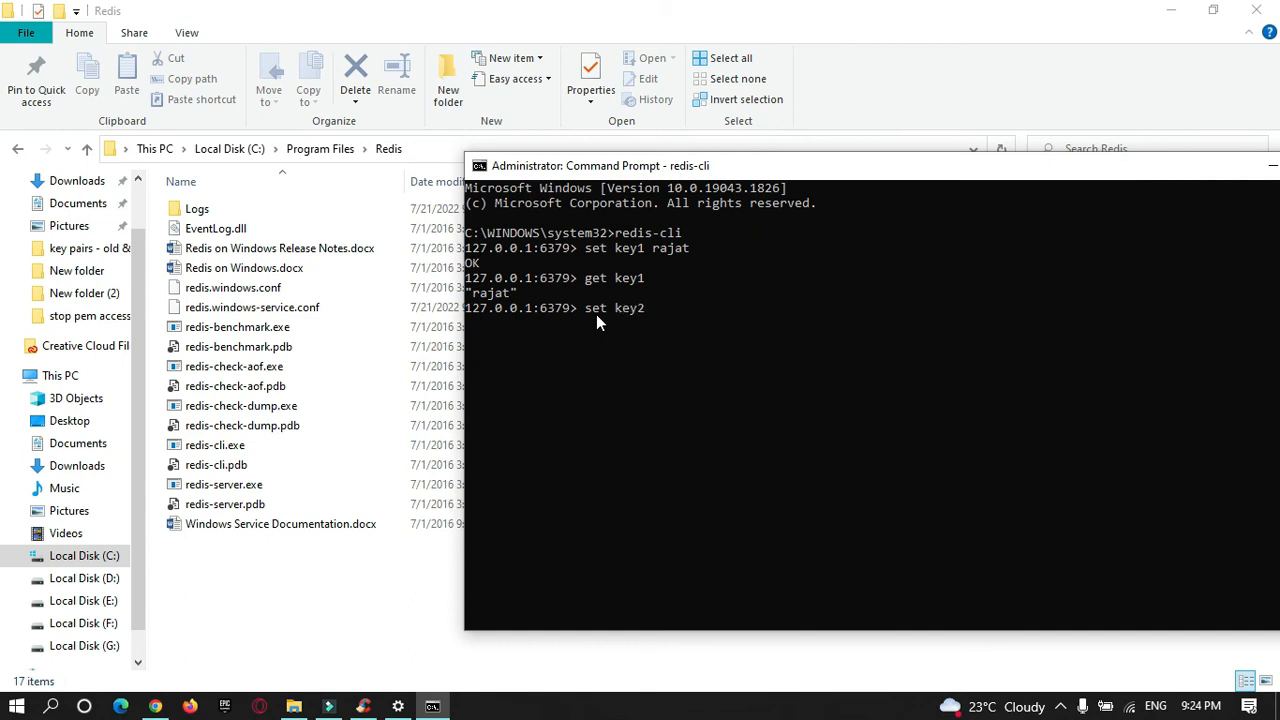
{"action": "type", "text": "15"}
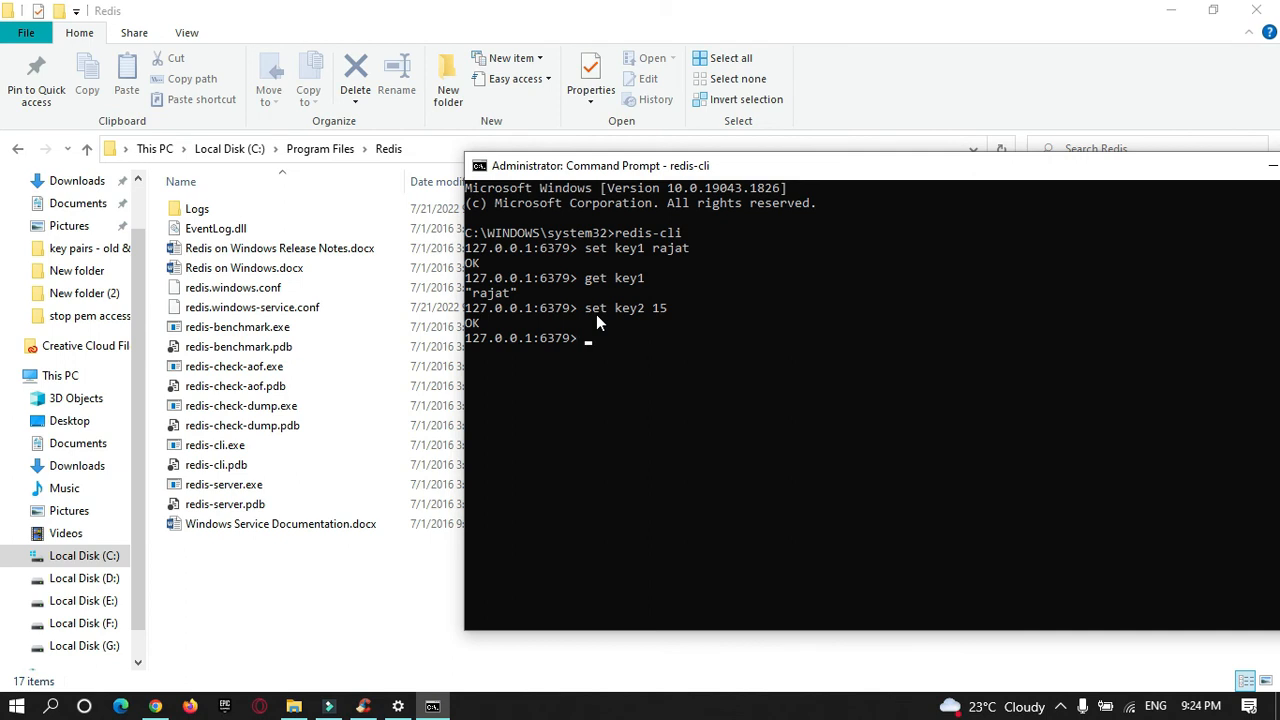
{"action": "type", "text": "get key2"}
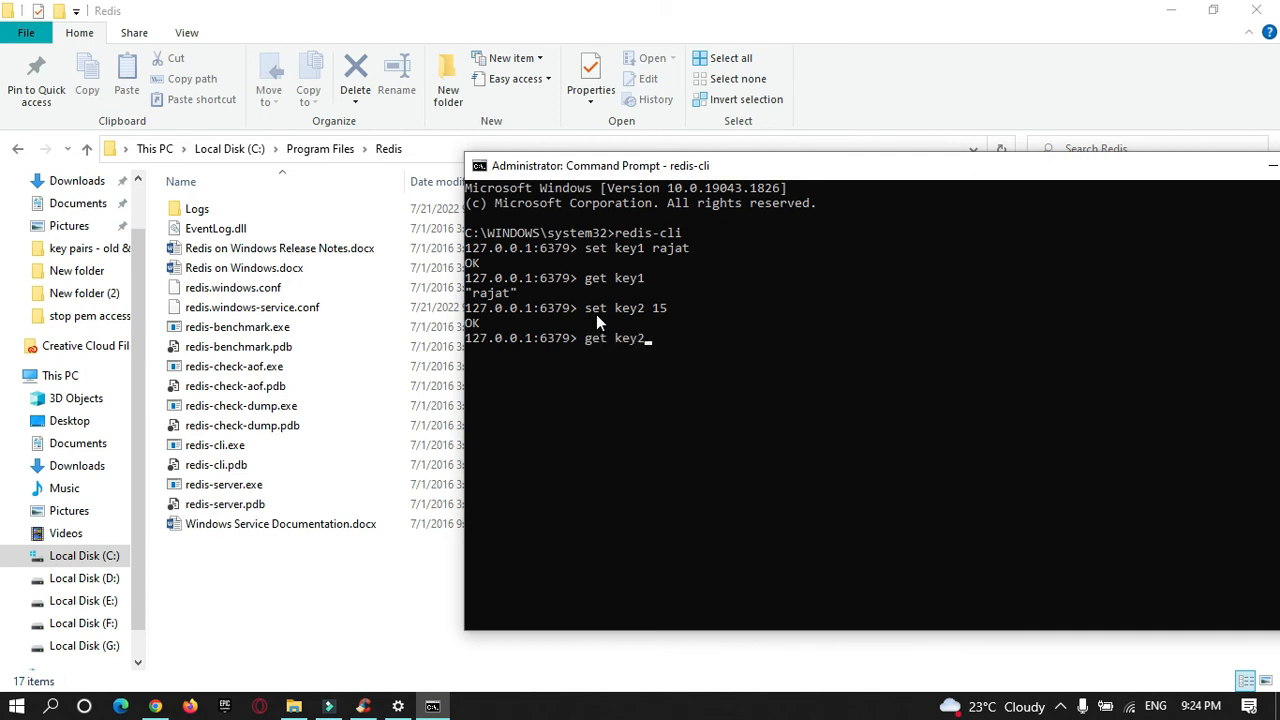